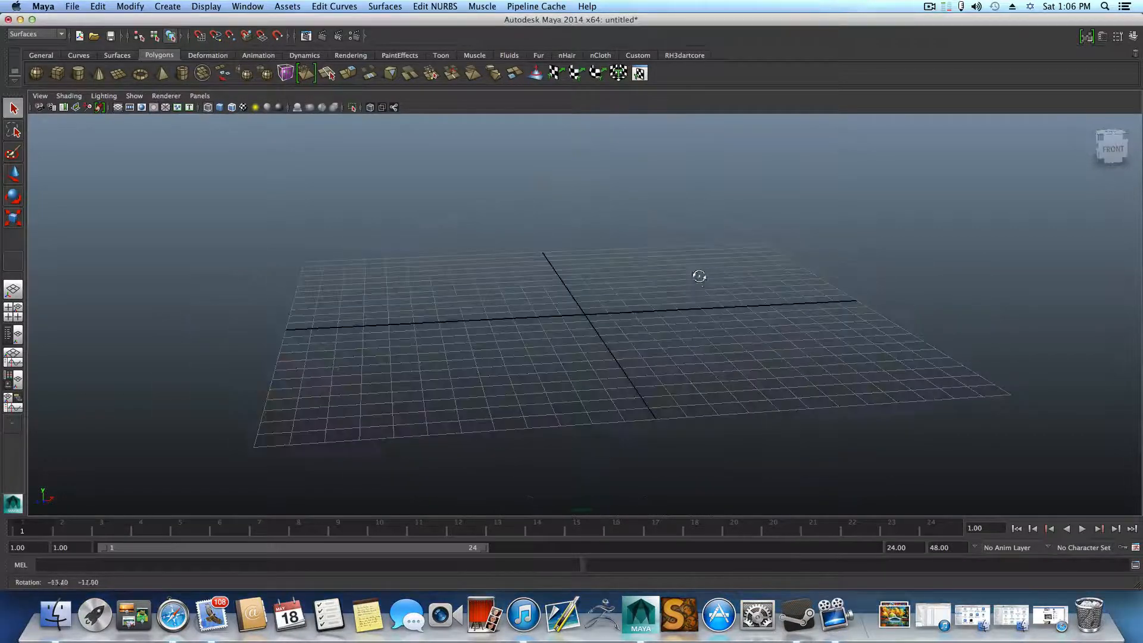
Draw a dish-shaped CV curve in the side view that sweeps up steeply at its right end
{"action": "left_click", "coordinate": [69, 95]}
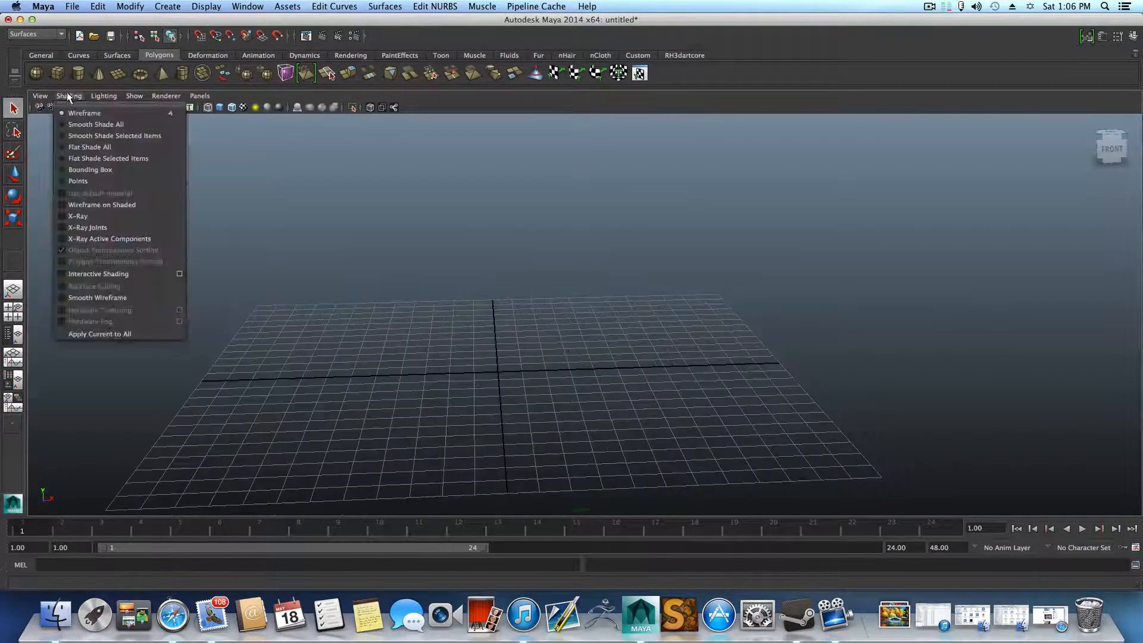
{"action": "left_click", "coordinate": [95, 124]}
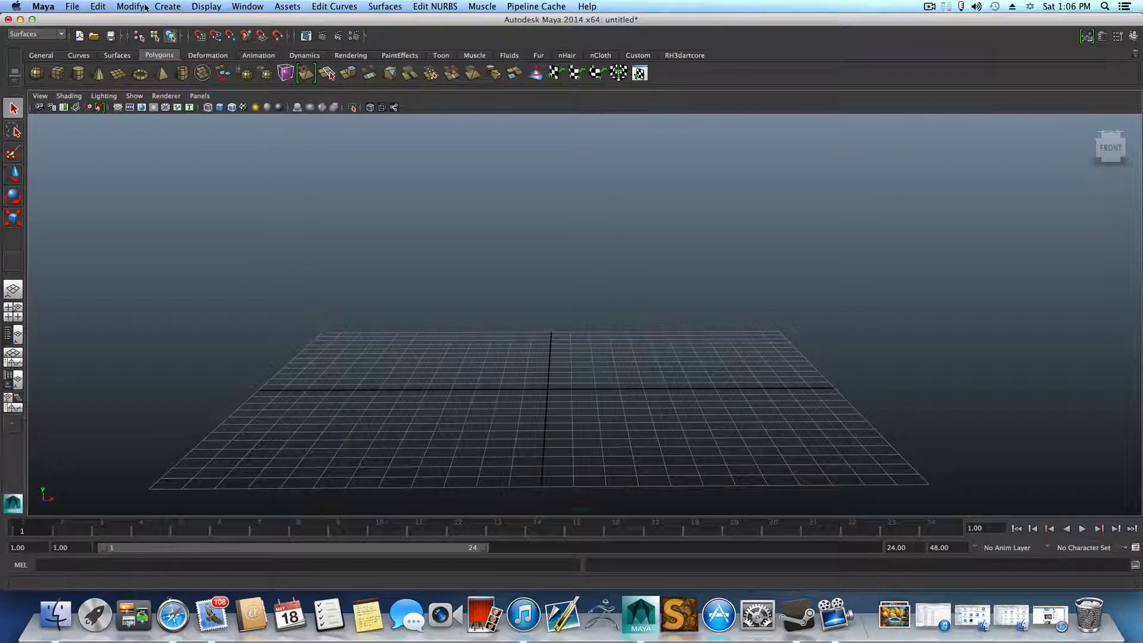
{"action": "left_click", "coordinate": [167, 8]}
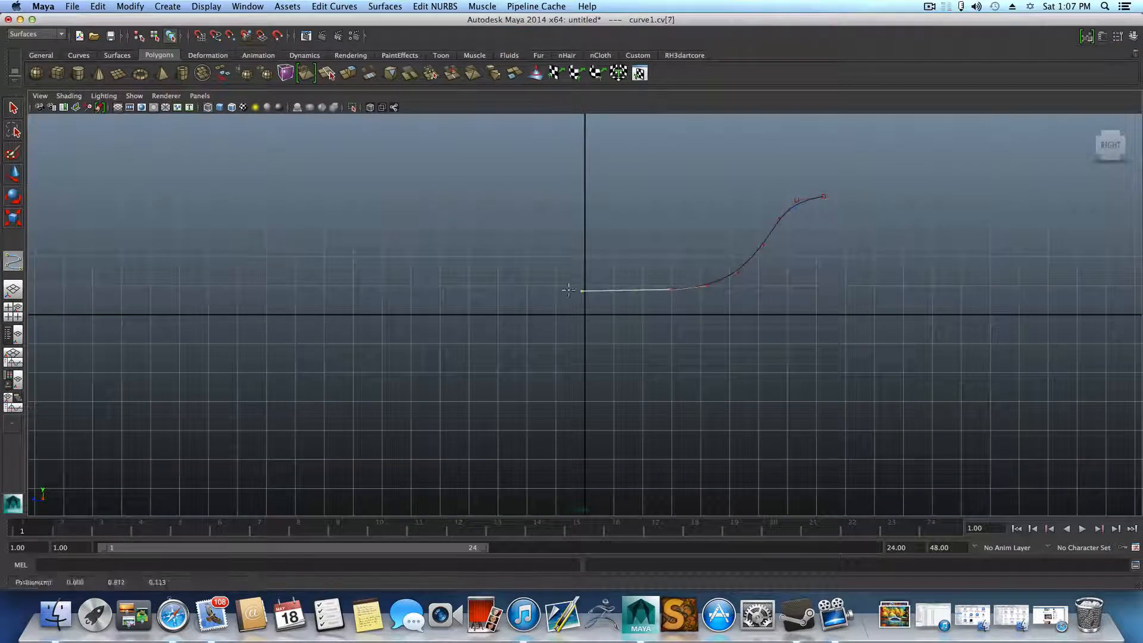
{"action": "left_click", "coordinate": [433, 236]}
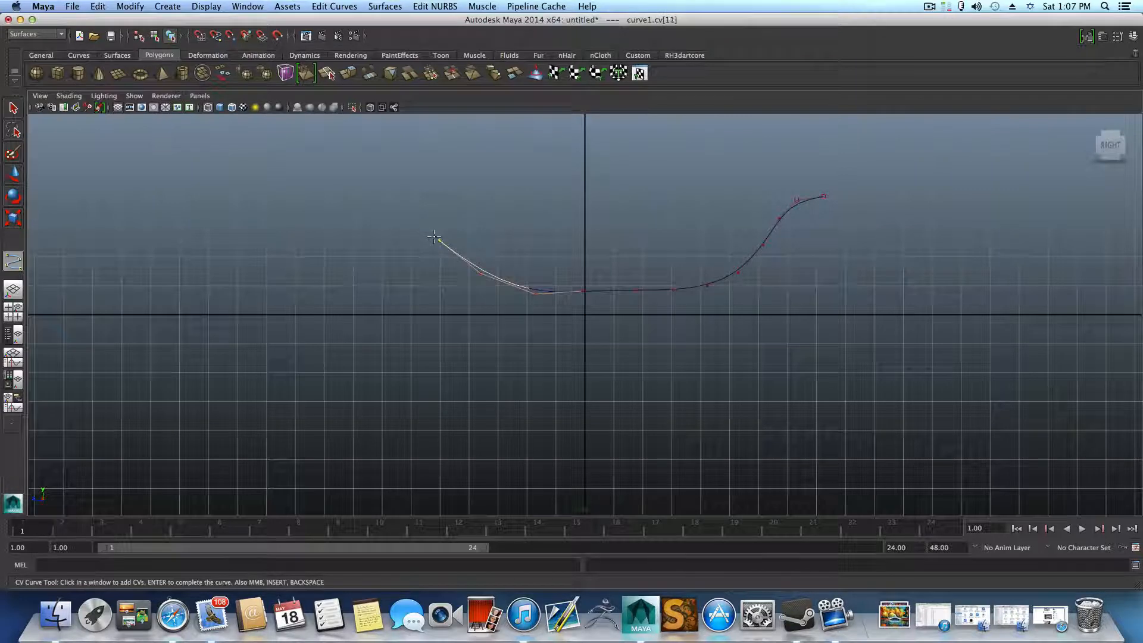
{"action": "key", "text": "Return"}
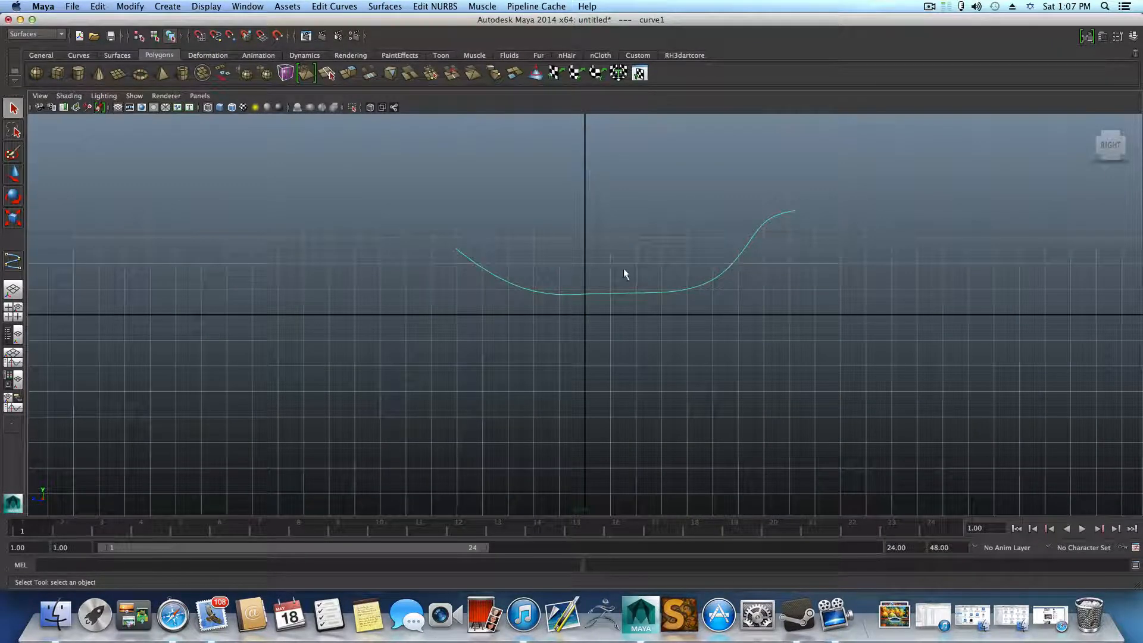
{"action": "mouse_move", "coordinate": [641, 283]}
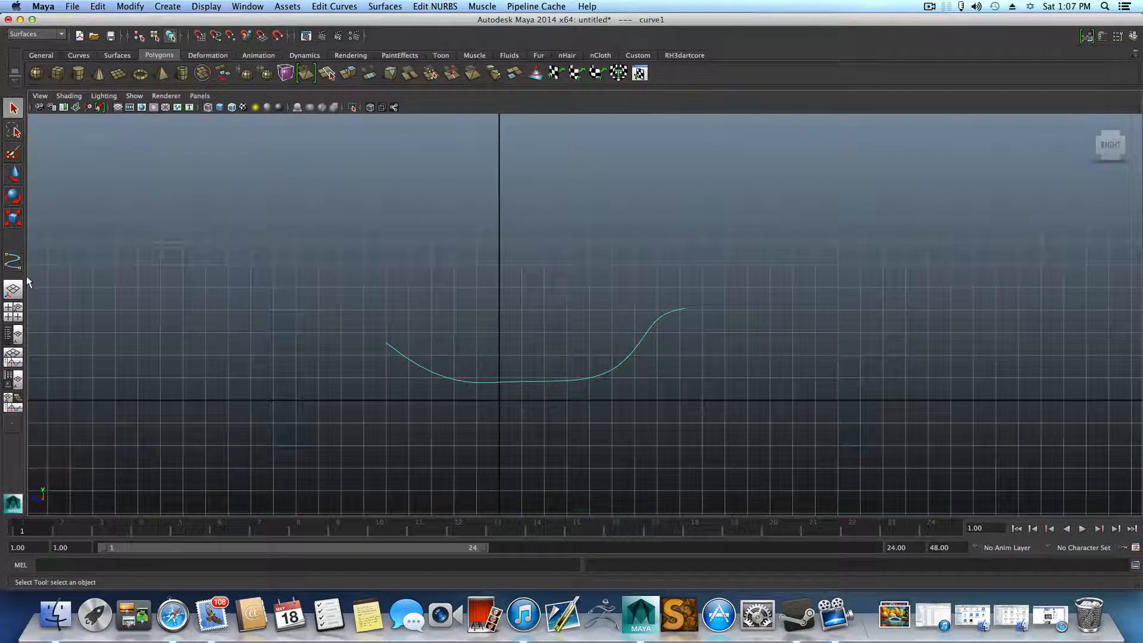
Draw a second, wavy CV curve above the dish-shaped one
{"action": "left_click", "coordinate": [166, 6]}
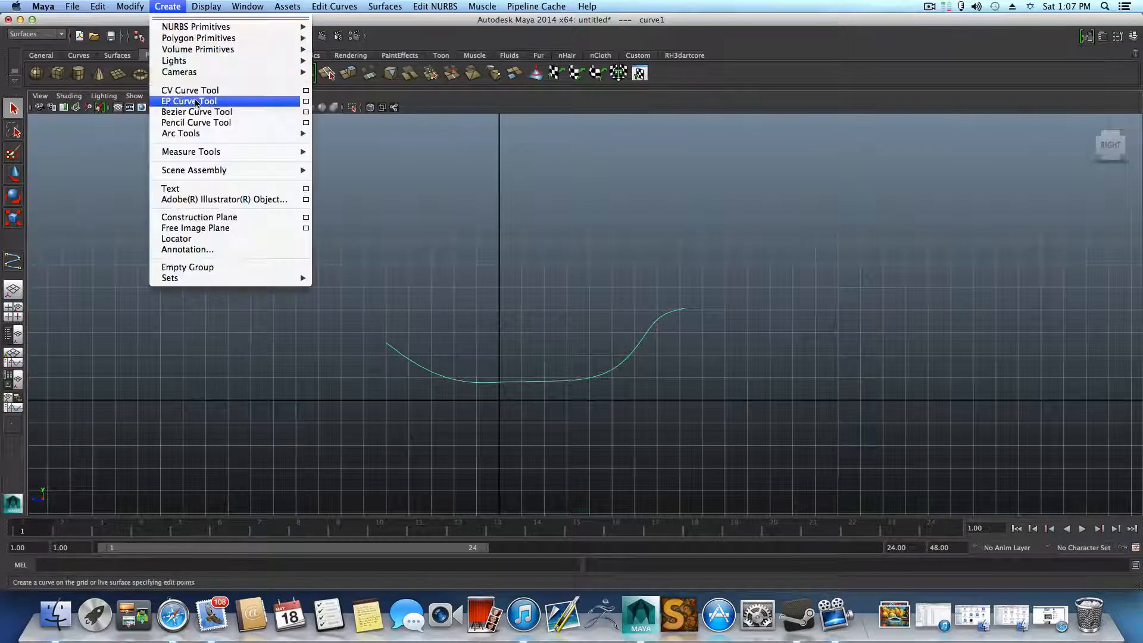
{"action": "left_click", "coordinate": [189, 89]}
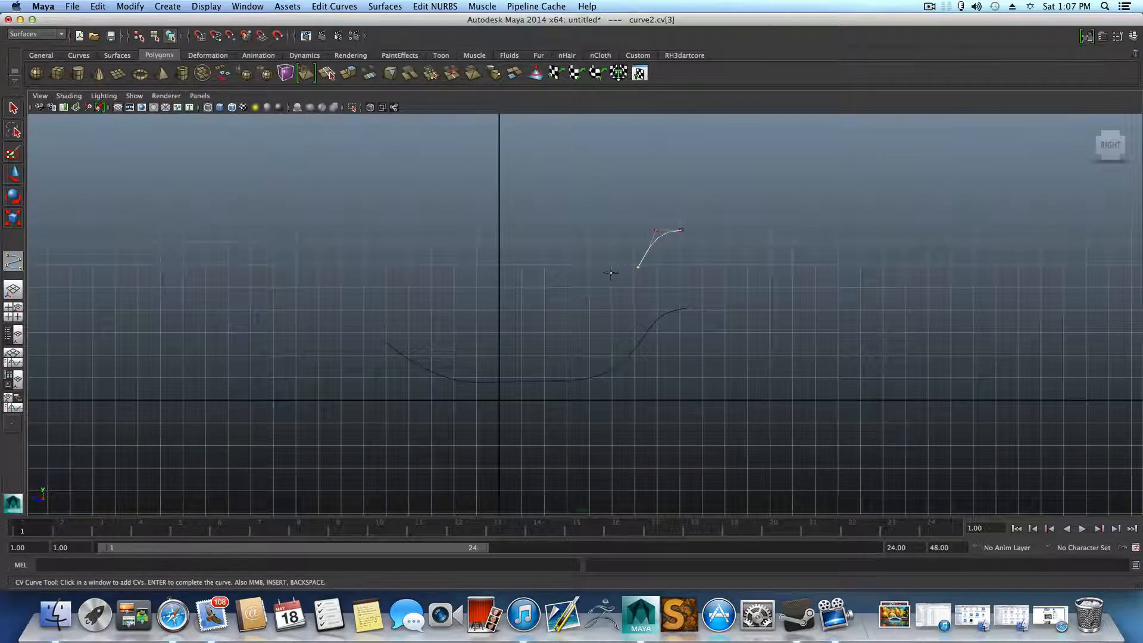
{"action": "left_click", "coordinate": [508, 212]}
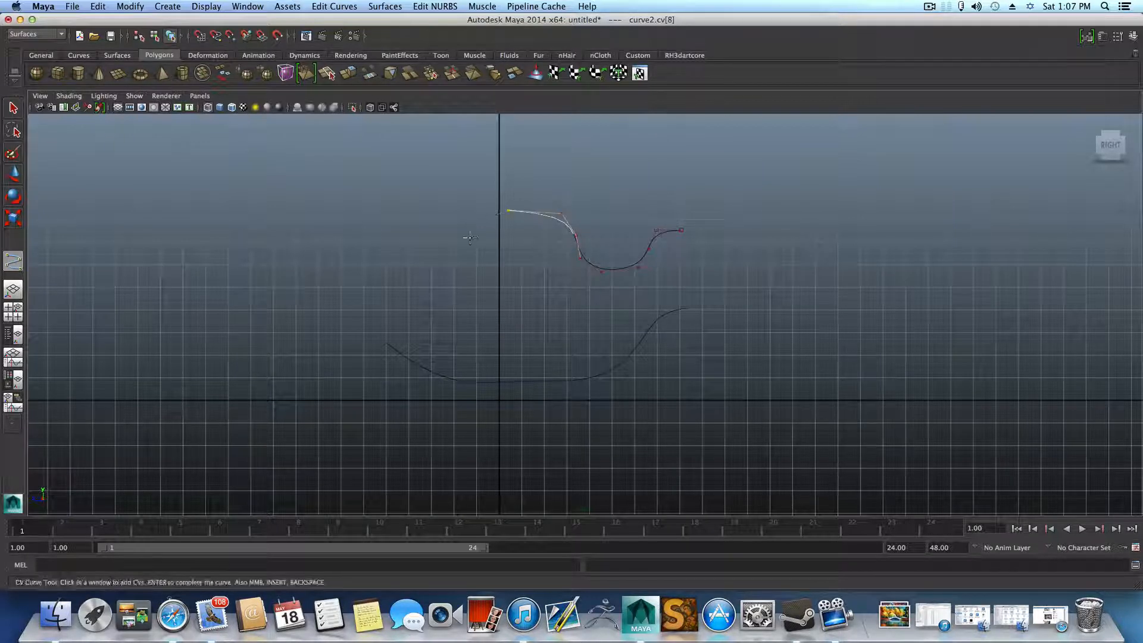
{"action": "left_click", "coordinate": [382, 271]}
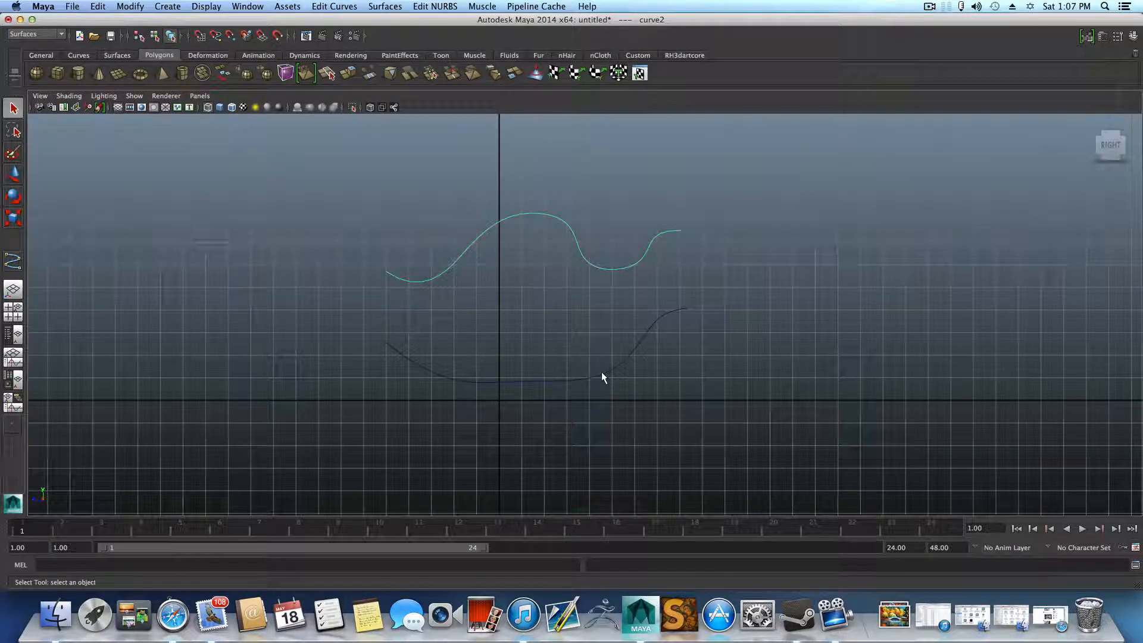
{"action": "right_click", "coordinate": [601, 378]}
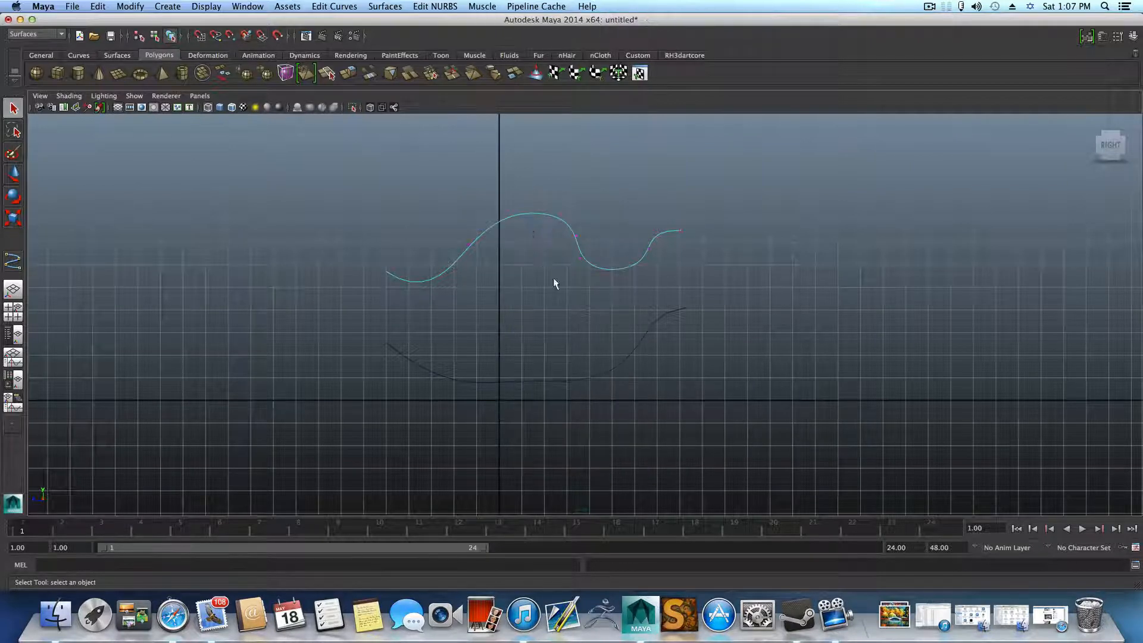
Show the Attribute Editor and check each curve is cubic with 10 and 9 spans
{"action": "left_click", "coordinate": [1103, 36]}
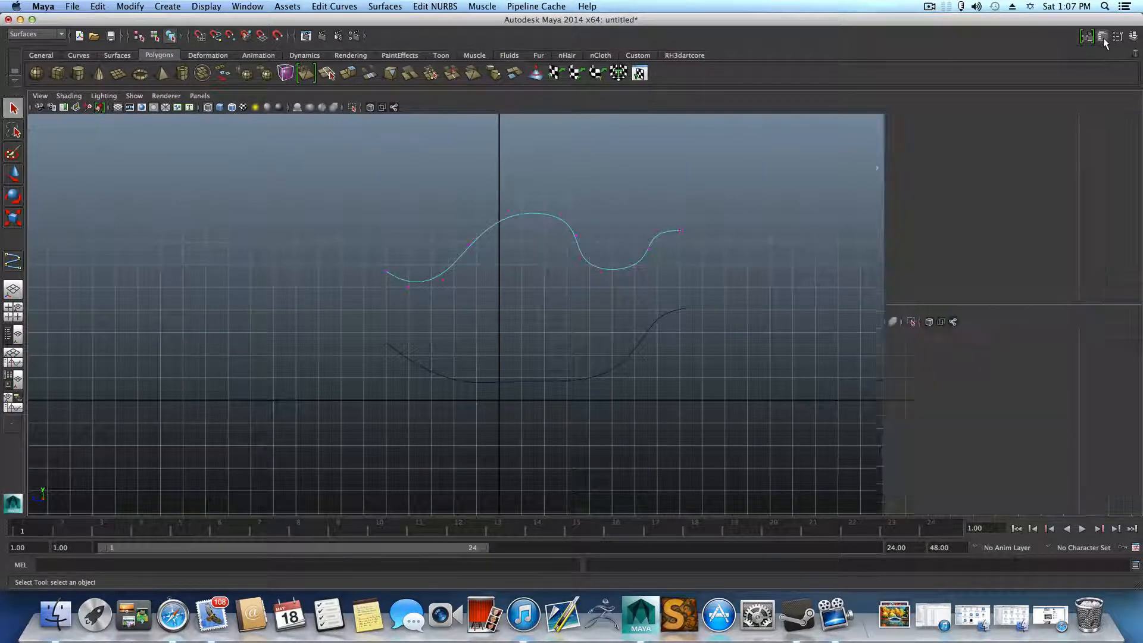
{"action": "left_click", "coordinate": [1103, 37]}
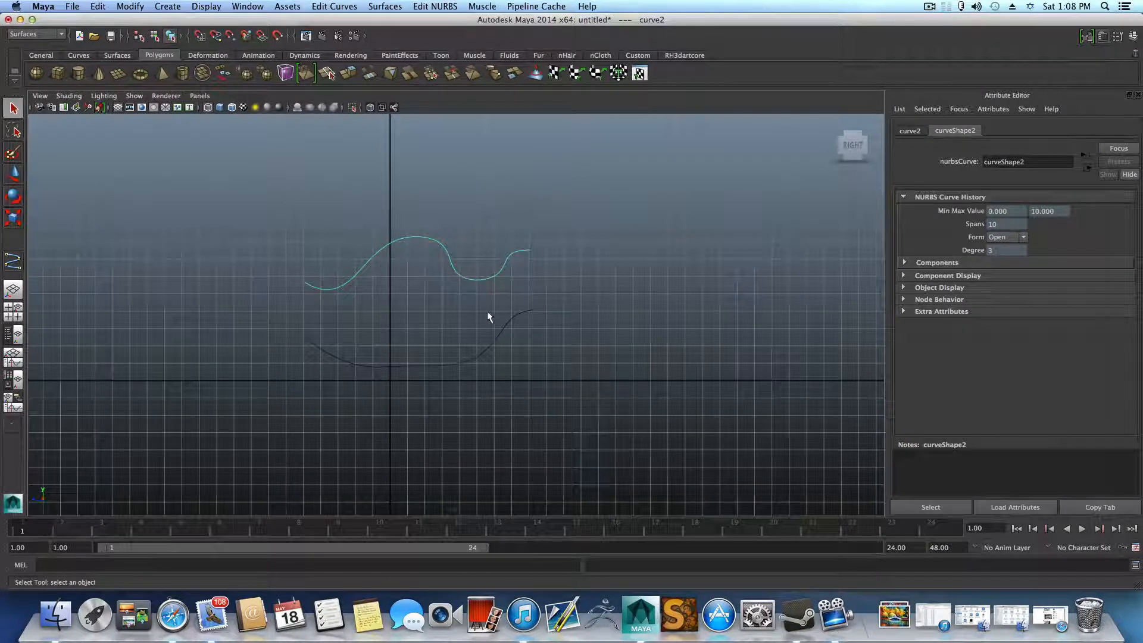
{"action": "left_click", "coordinate": [495, 311]}
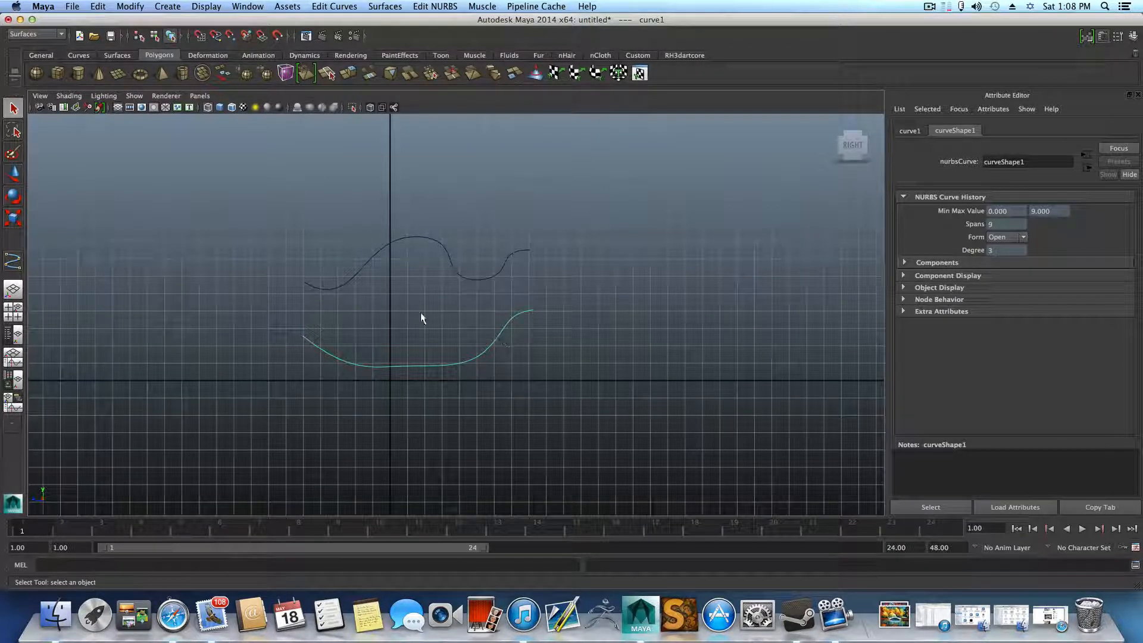
{"action": "mouse_move", "coordinate": [446, 313]}
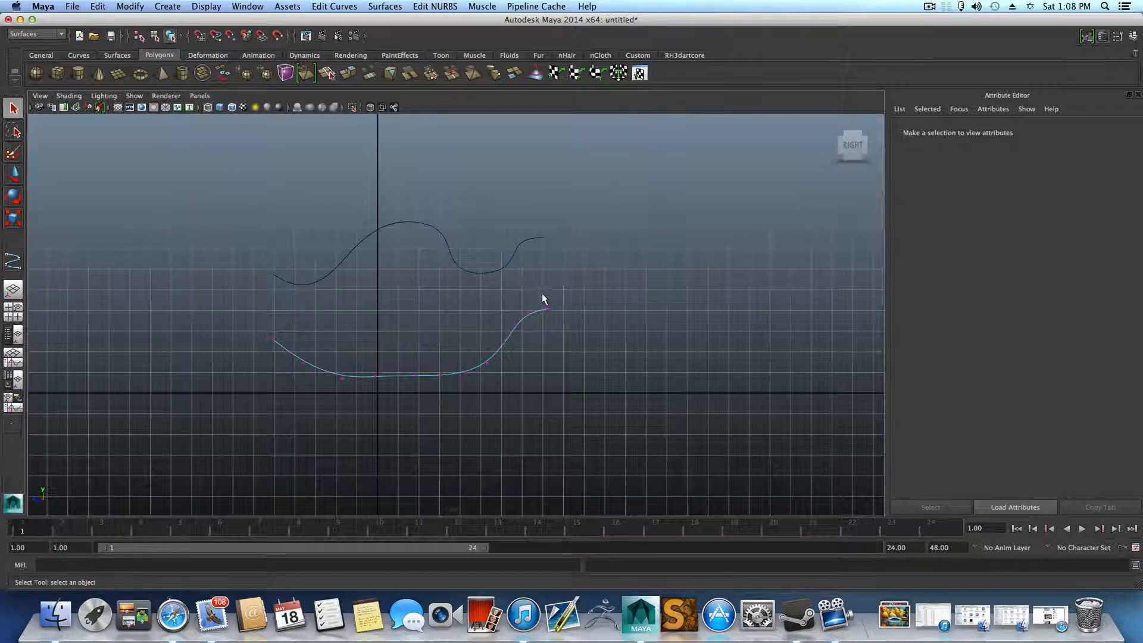
{"action": "left_click", "coordinate": [546, 309]}
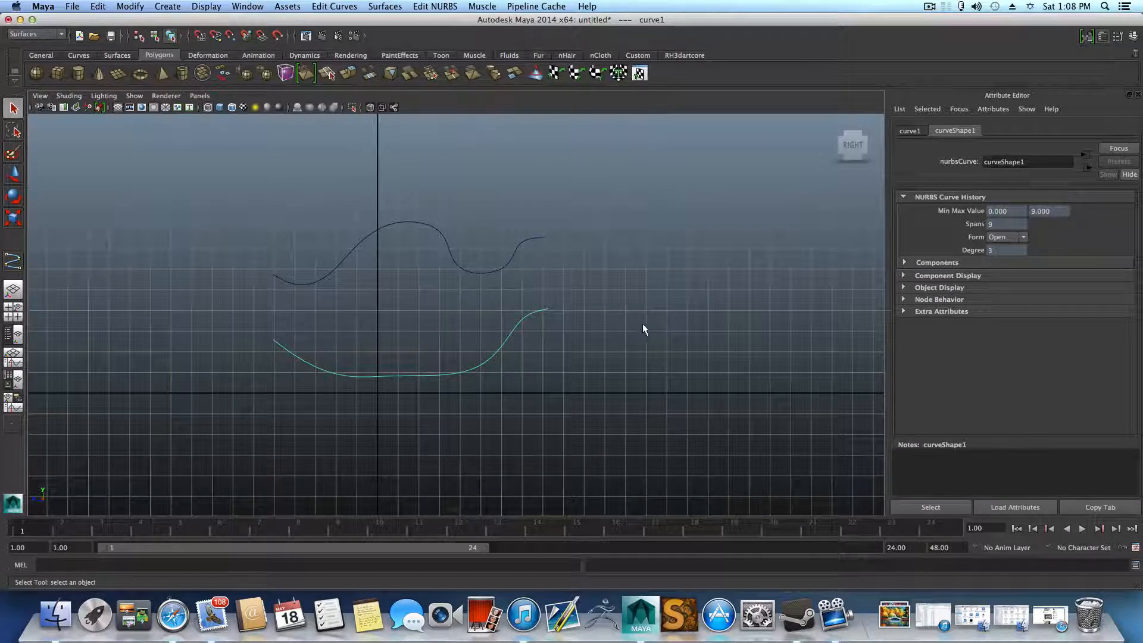
{"action": "right_click", "coordinate": [505, 257]}
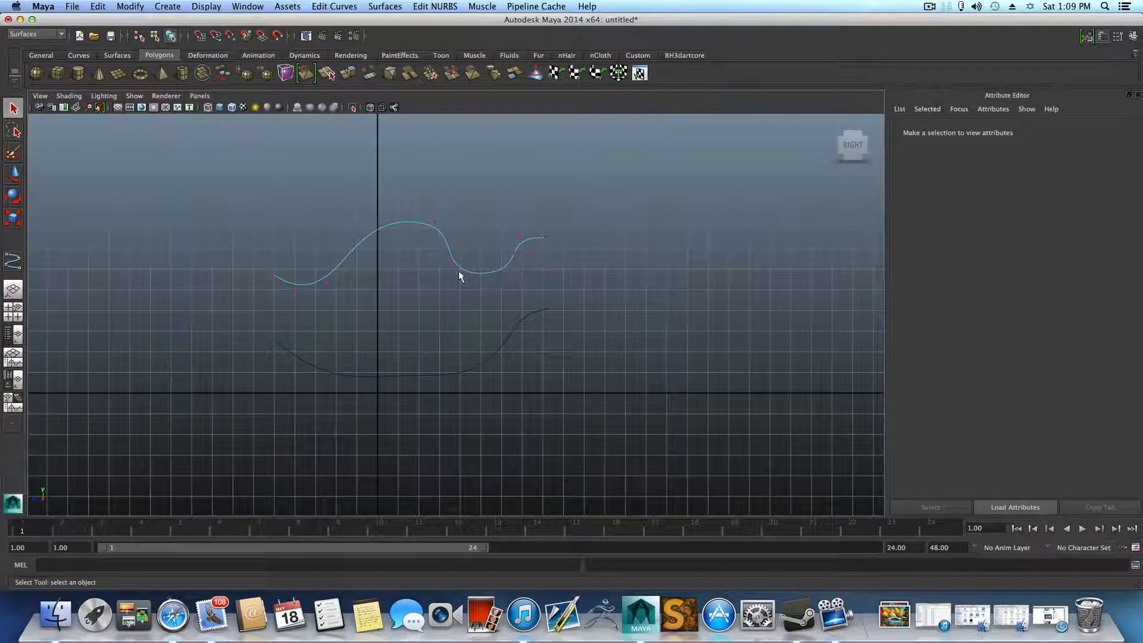
{"action": "mouse_move", "coordinate": [357, 253]}
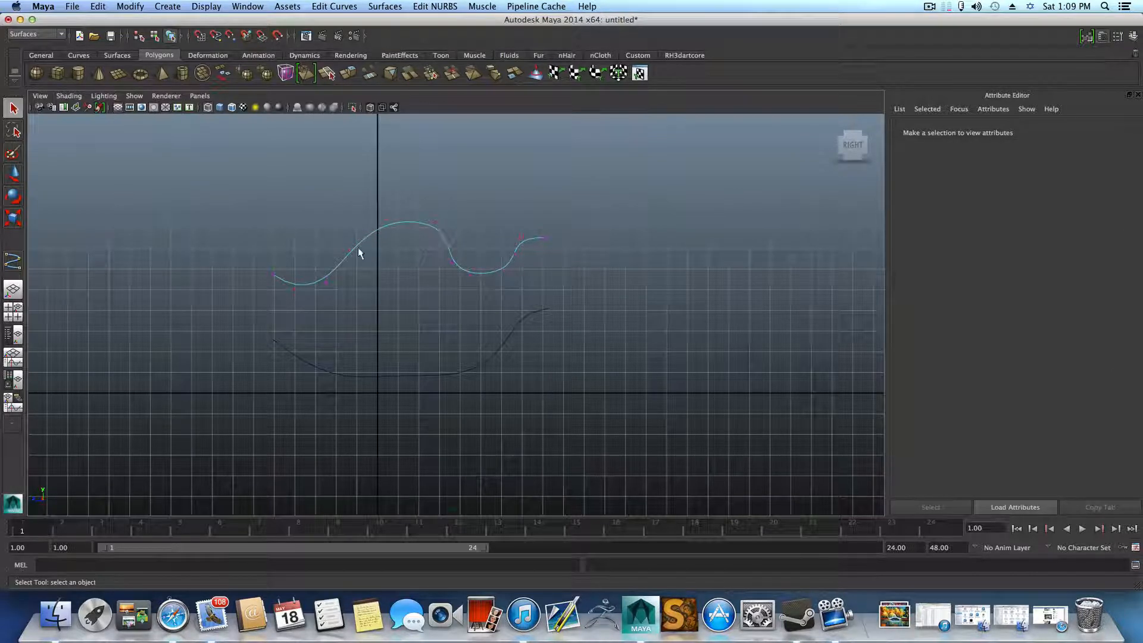
{"action": "mouse_move", "coordinate": [537, 246]}
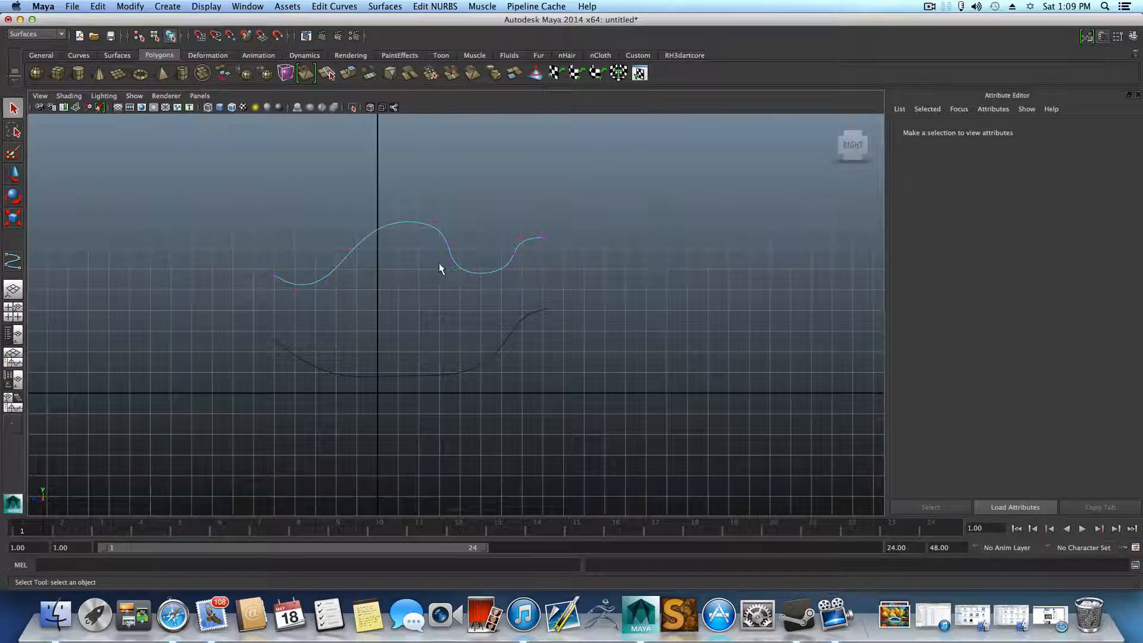
{"action": "mouse_move", "coordinate": [446, 266]}
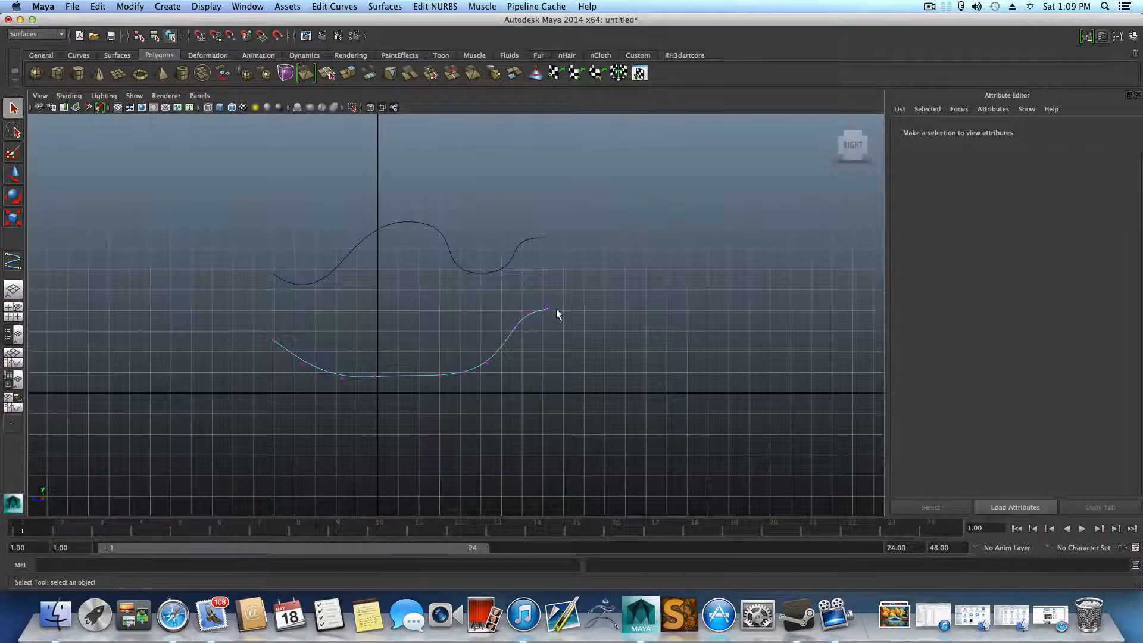
{"action": "mouse_move", "coordinate": [536, 292]}
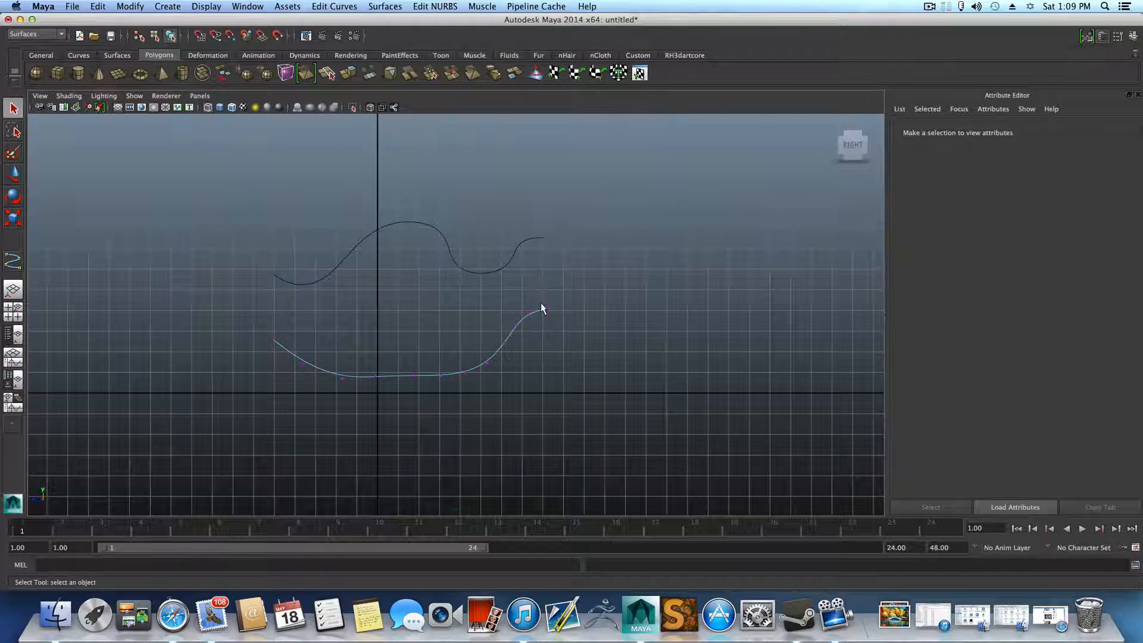
{"action": "left_click", "coordinate": [525, 312]}
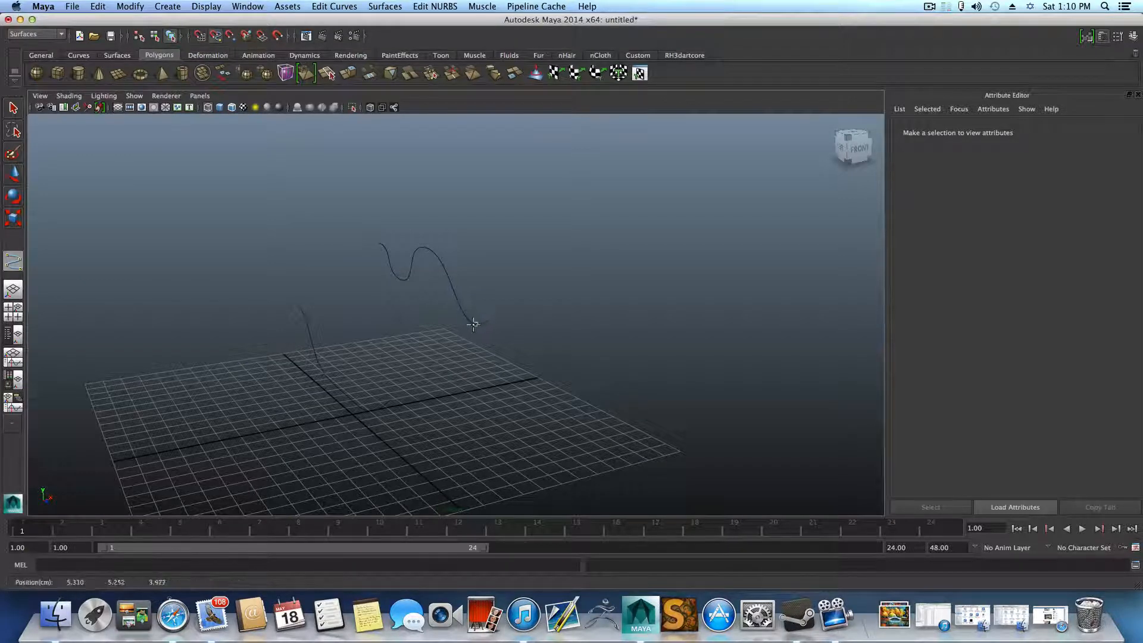
{"action": "left_click", "coordinate": [485, 320]}
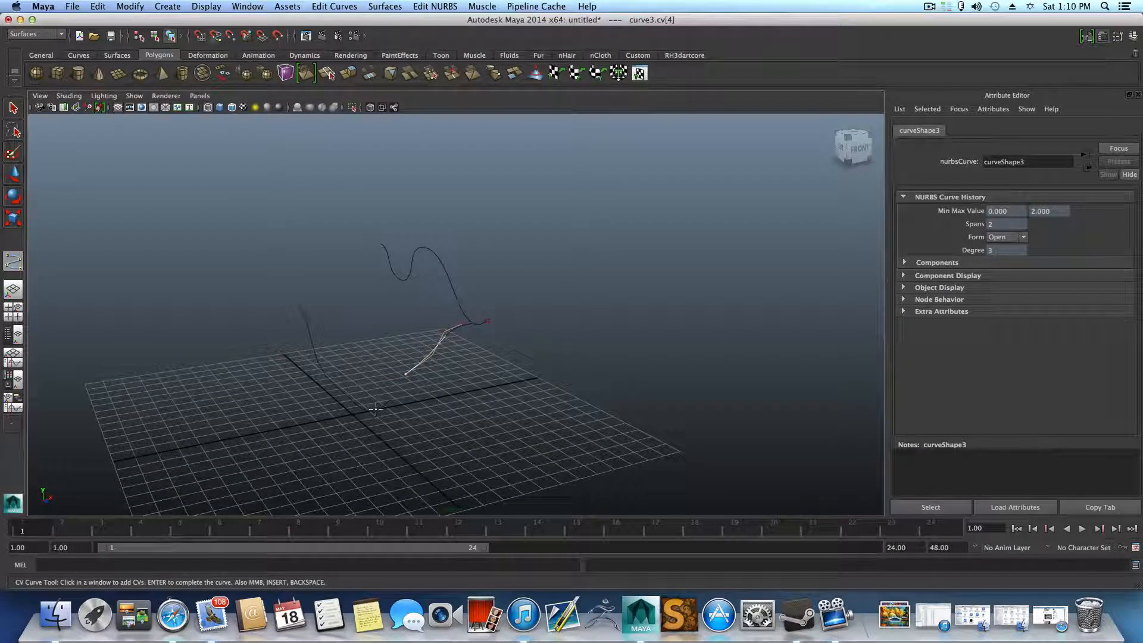
{"action": "left_click", "coordinate": [390, 397]}
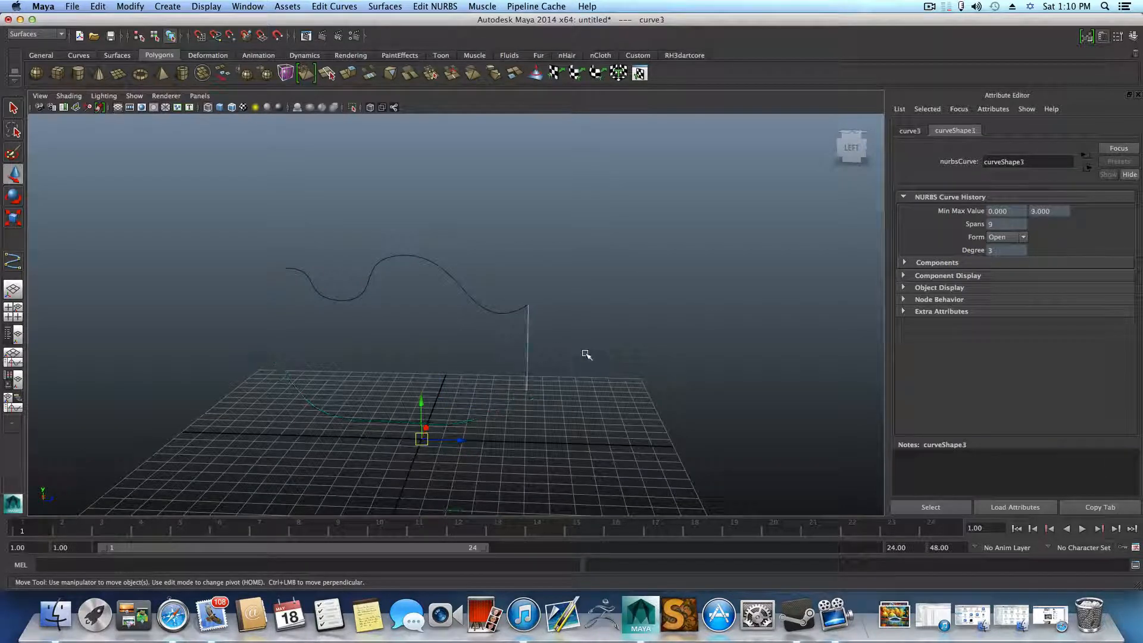
{"action": "left_click_drag", "start_coordinate": [587, 355], "coordinate": [584, 370]}
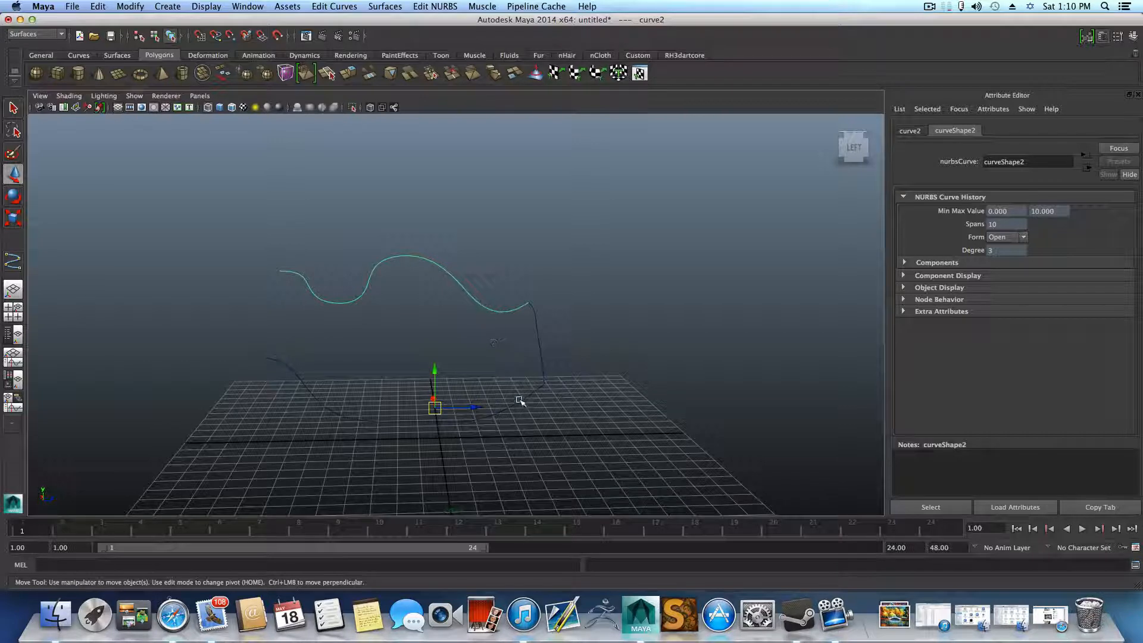
{"action": "left_click", "coordinate": [499, 313]}
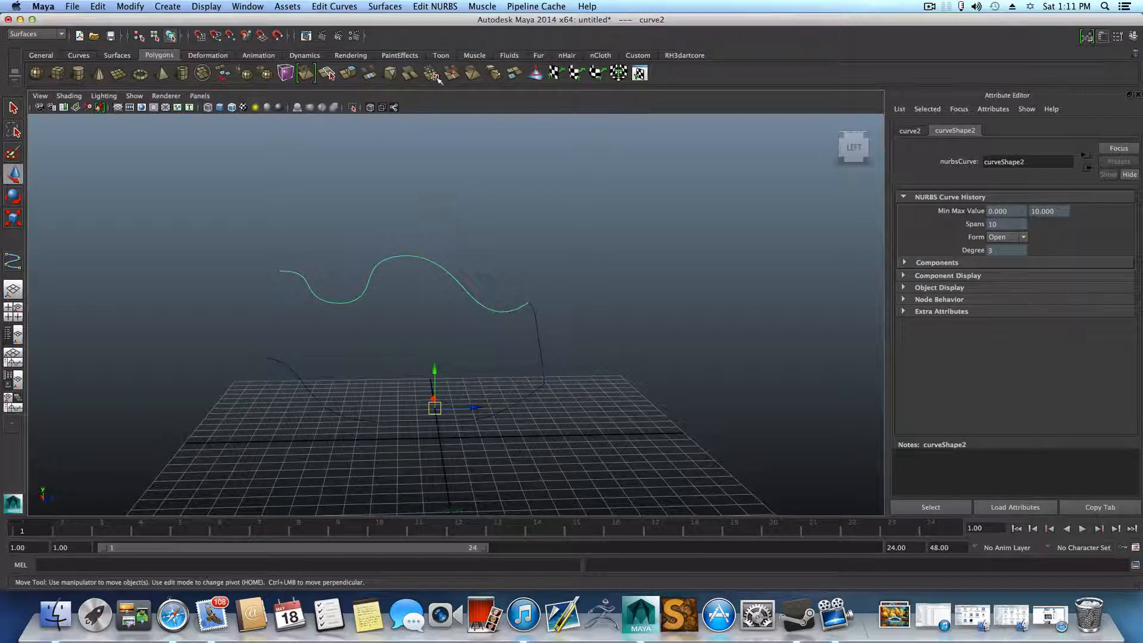
Rebuild the wavy profile curve uniformly to 14 spans
{"action": "left_click", "coordinate": [333, 7]}
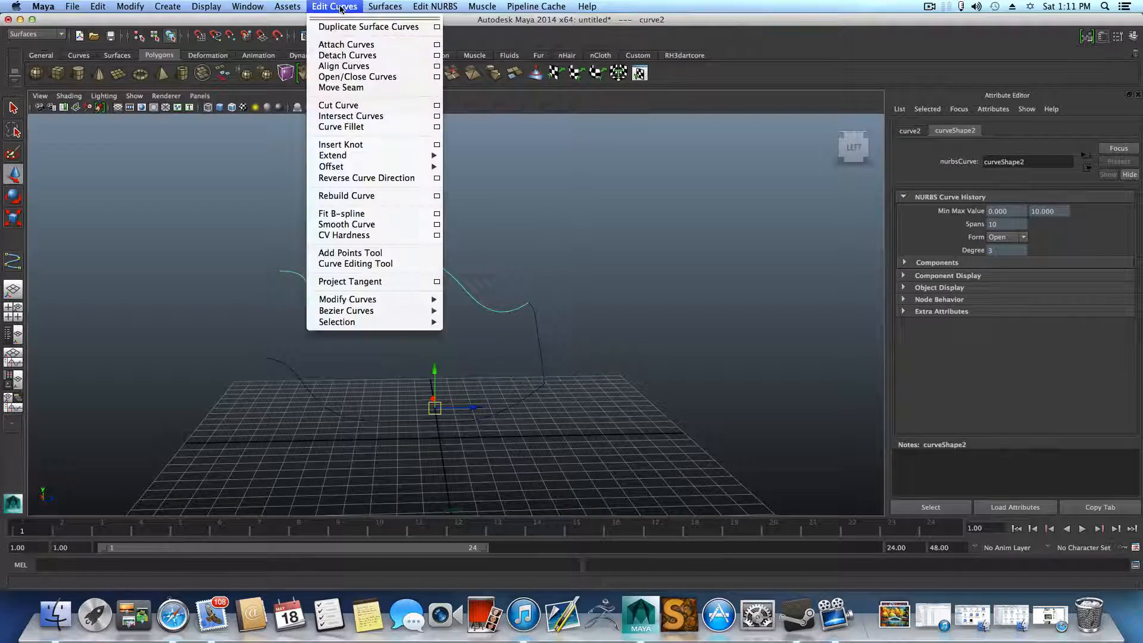
{"action": "mouse_move", "coordinate": [346, 195]}
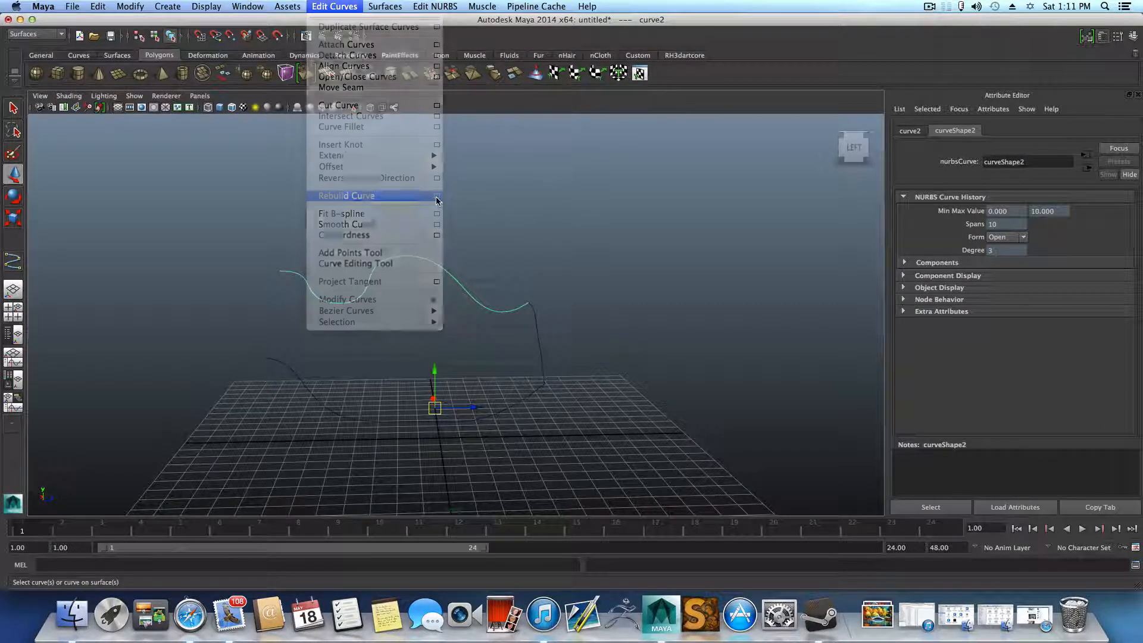
{"action": "left_click", "coordinate": [437, 195]}
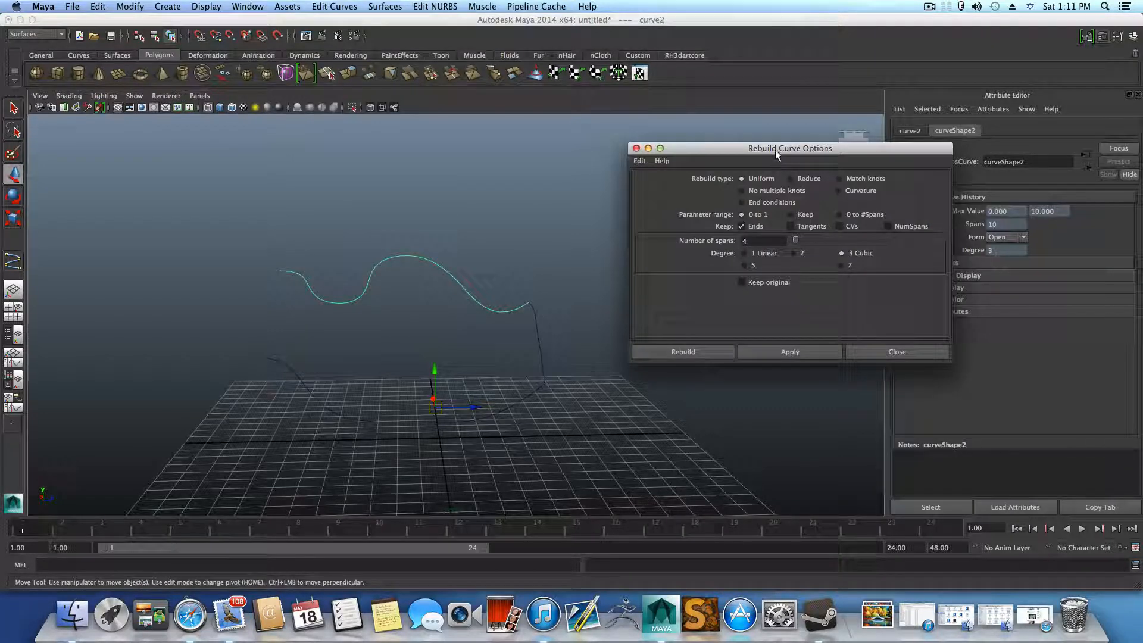
{"action": "left_click_drag", "start_coordinate": [789, 148], "coordinate": [710, 163]}
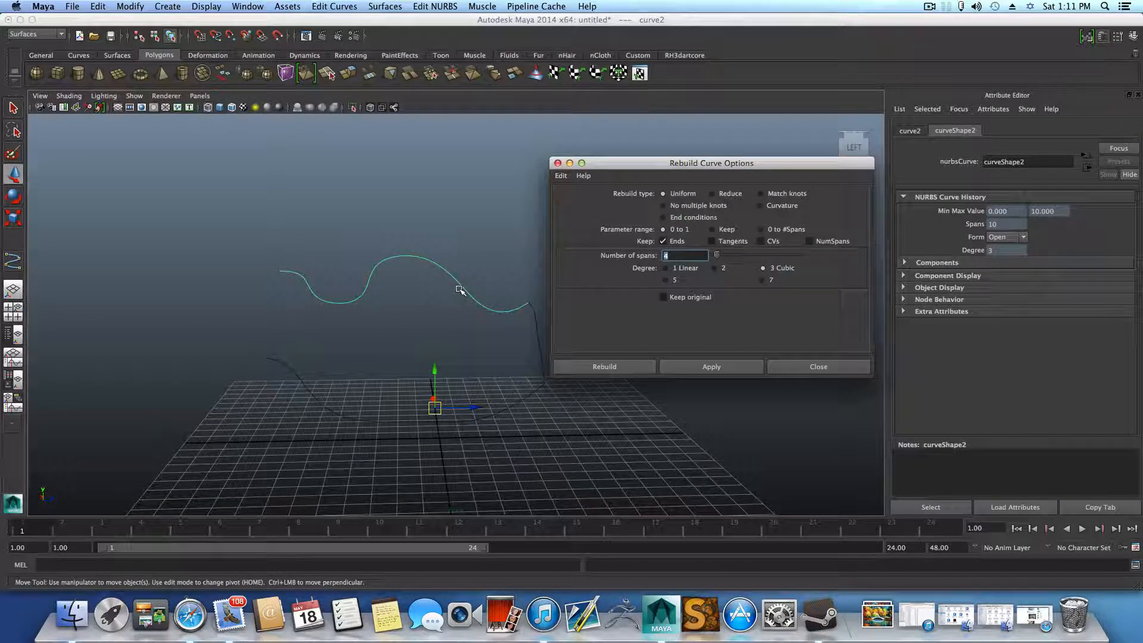
{"action": "type", "text": "14"}
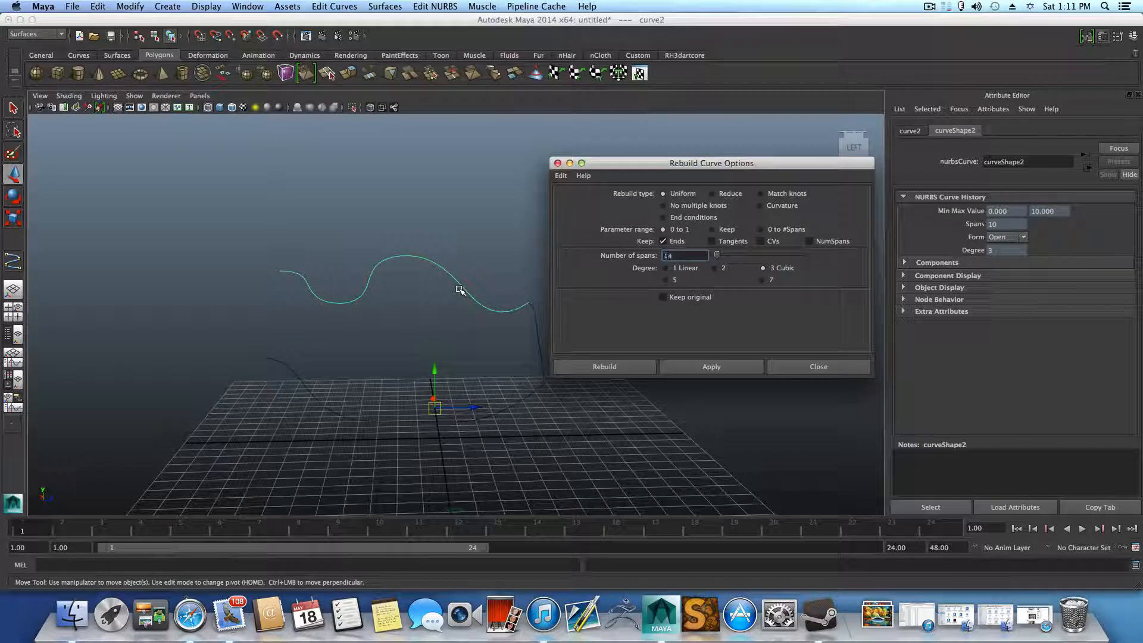
{"action": "left_click", "coordinate": [603, 367]}
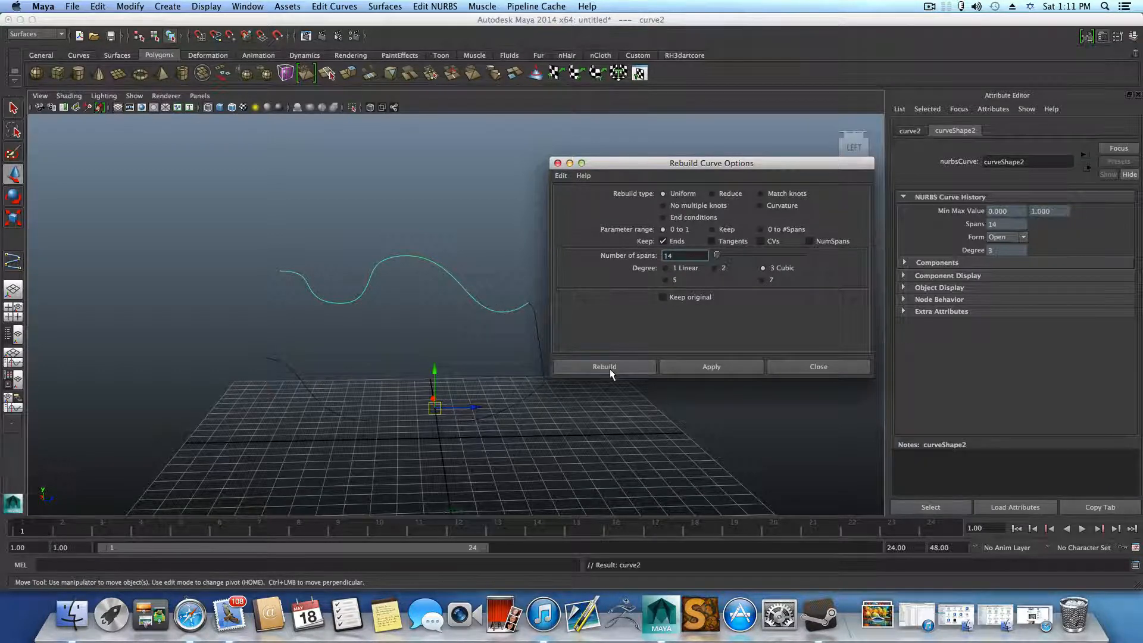
{"action": "left_click", "coordinate": [604, 367]}
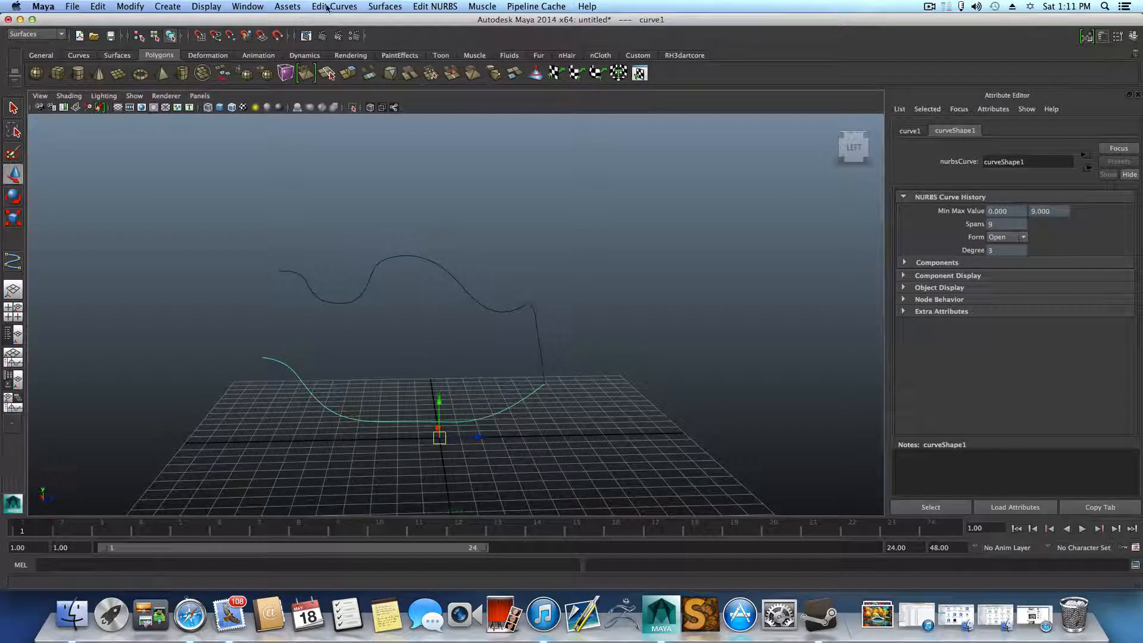
Rebuild both rail curves uniformly with a 0 to 1 parameter range
{"action": "left_click", "coordinate": [334, 6]}
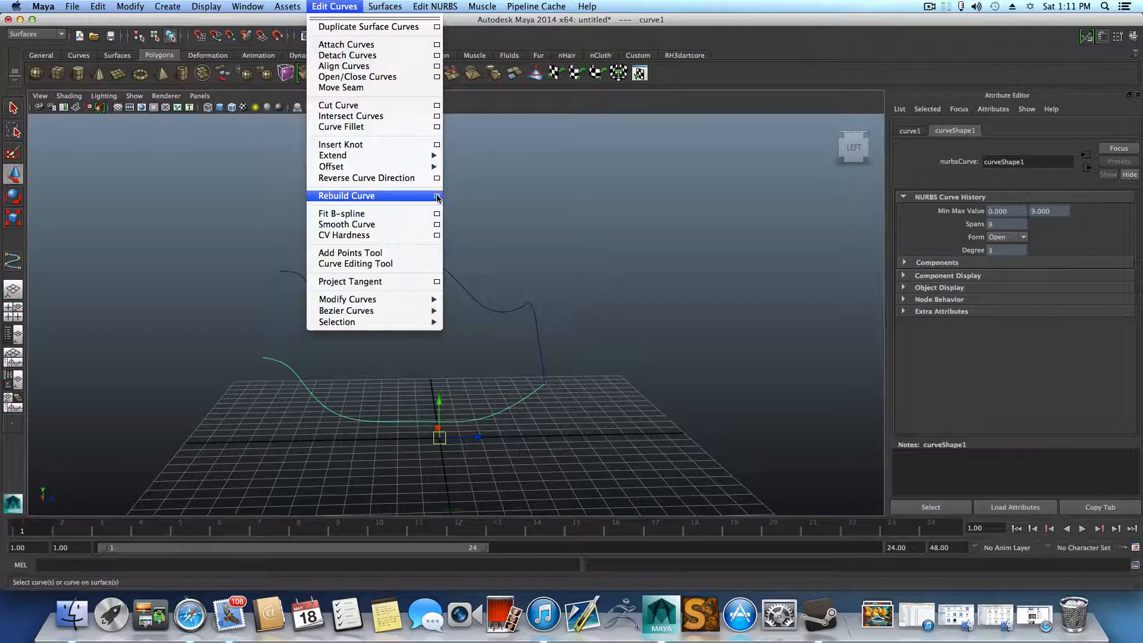
{"action": "left_click", "coordinate": [437, 195]}
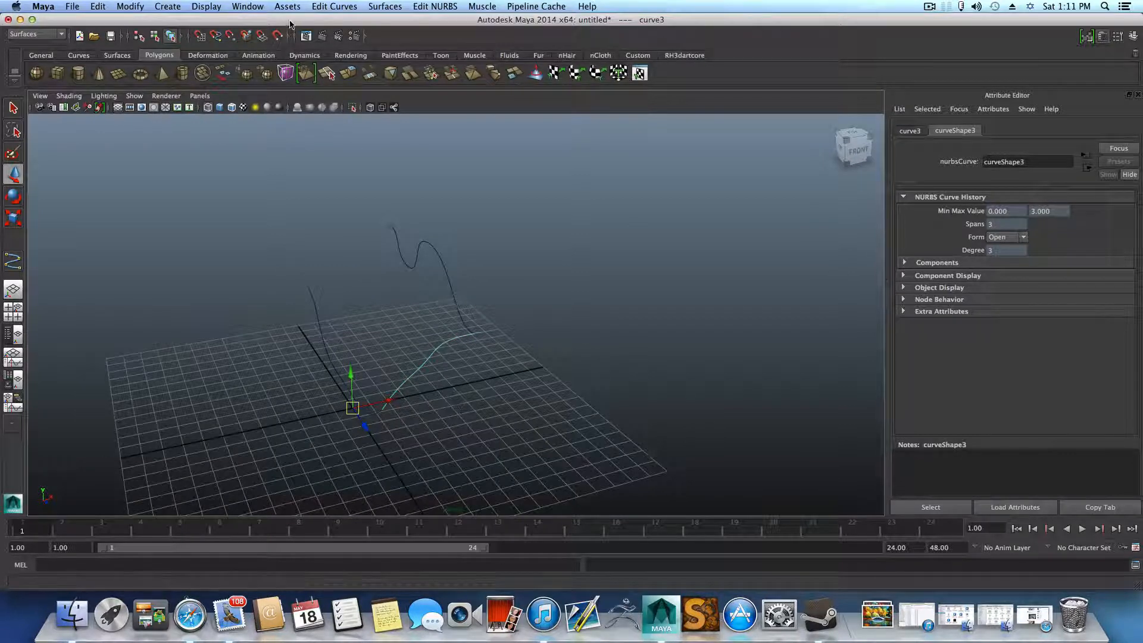
{"action": "left_click", "coordinate": [333, 6]}
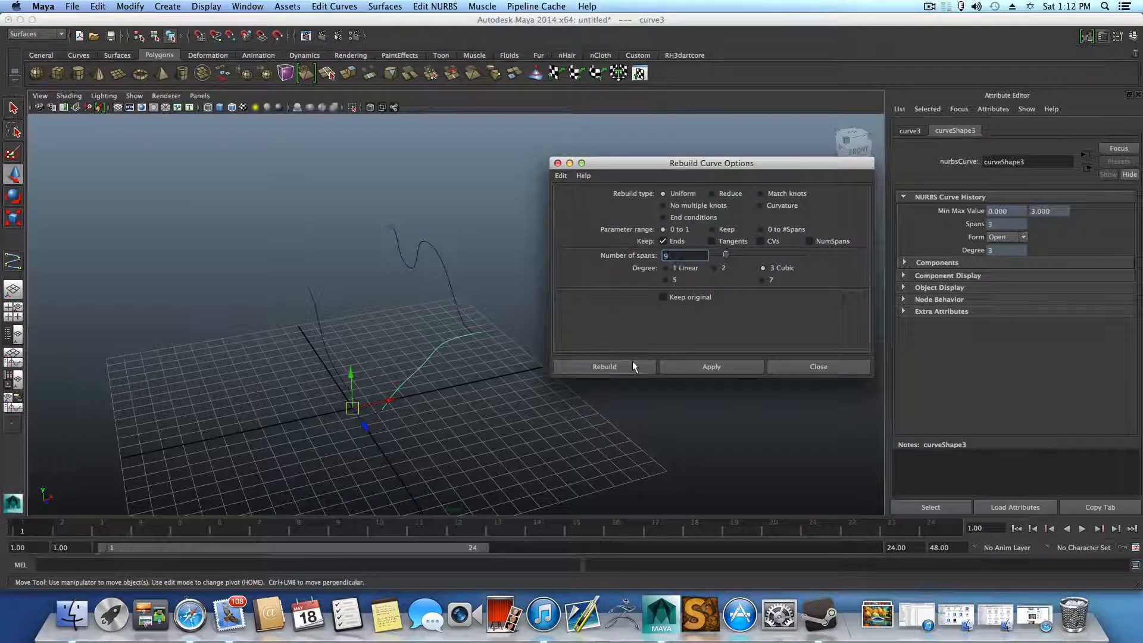
{"action": "left_click", "coordinate": [603, 367]}
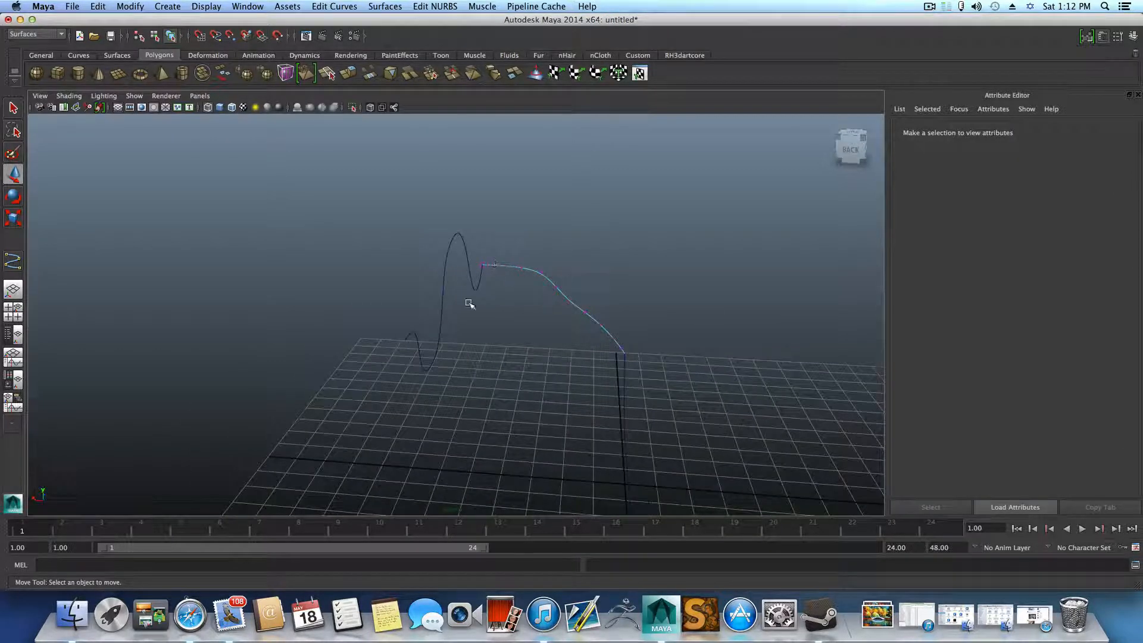
{"action": "right_click", "coordinate": [470, 303]}
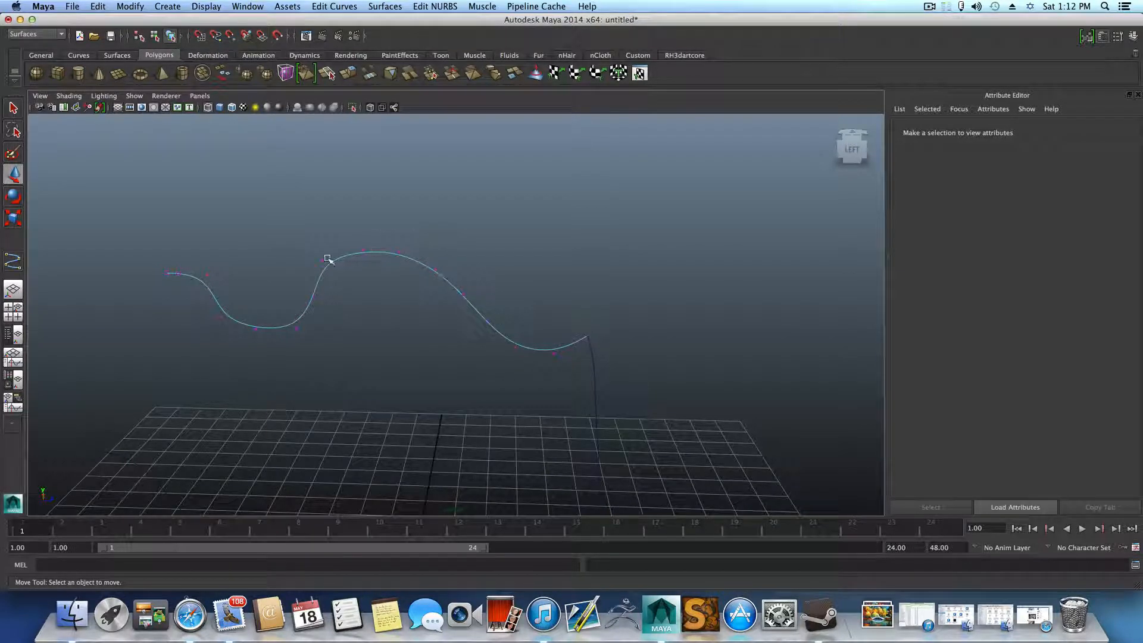
{"action": "mouse_move", "coordinate": [252, 330]}
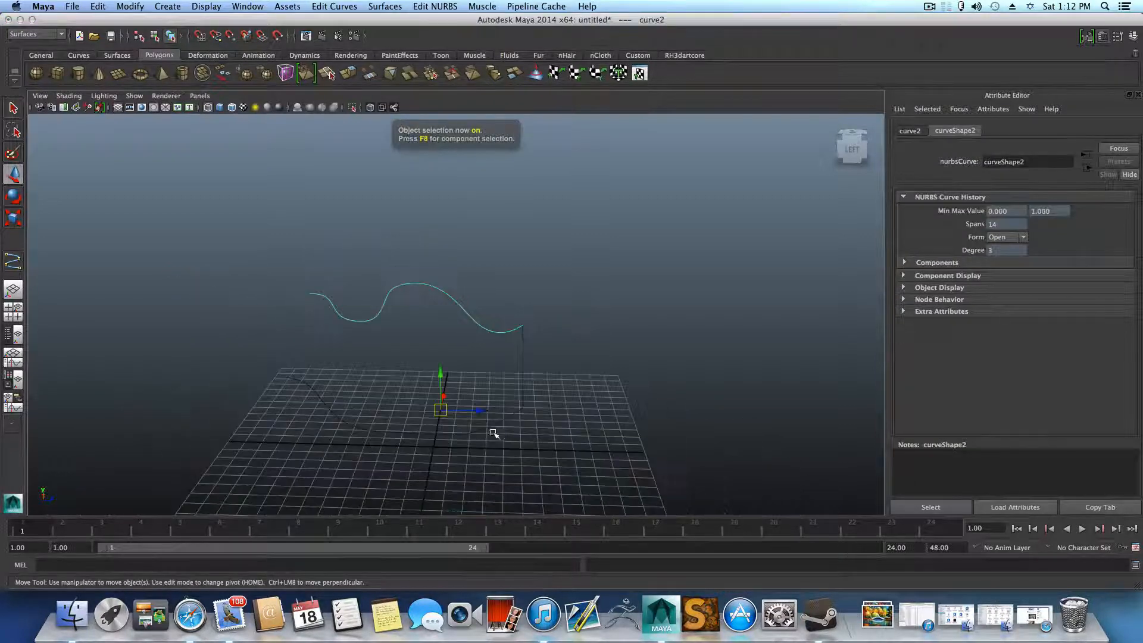
{"action": "left_click_drag", "start_coordinate": [495, 434], "coordinate": [453, 394]}
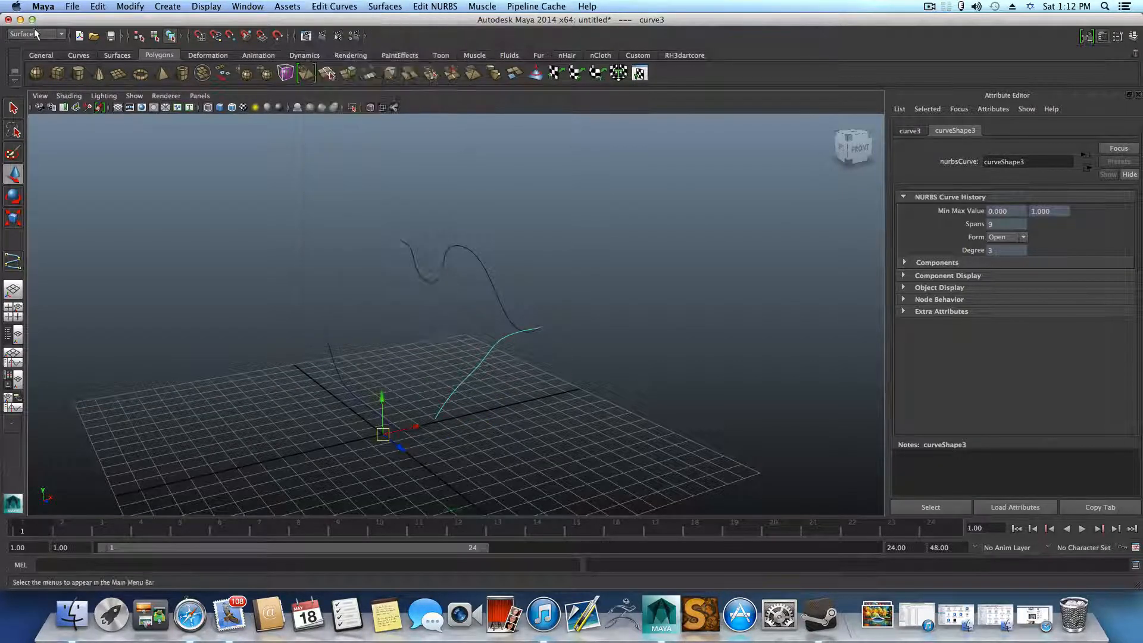
Create a birail surface across the three curves and shade it
{"action": "left_click", "coordinate": [384, 7]}
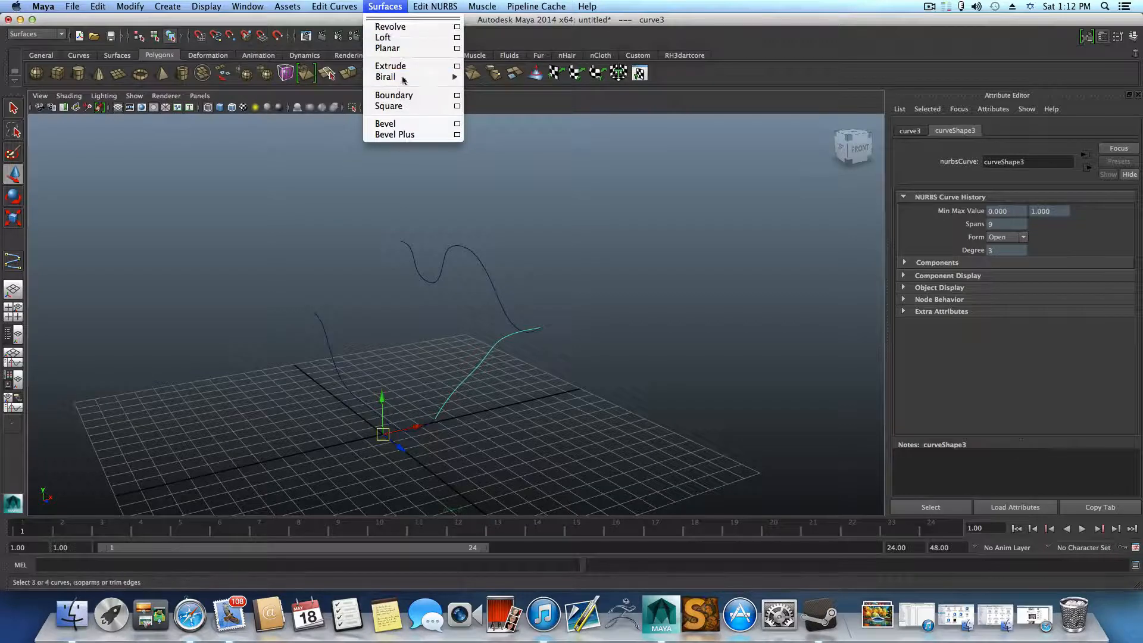
{"action": "left_click", "coordinate": [386, 77]}
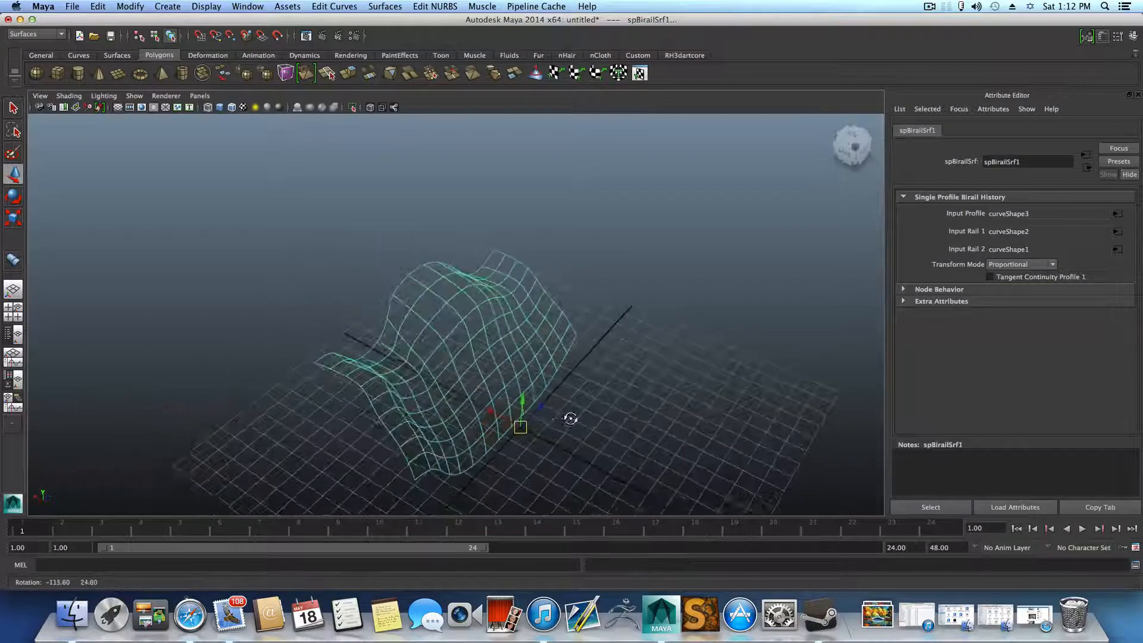
{"action": "left_click_drag", "start_coordinate": [569, 417], "coordinate": [394, 311]}
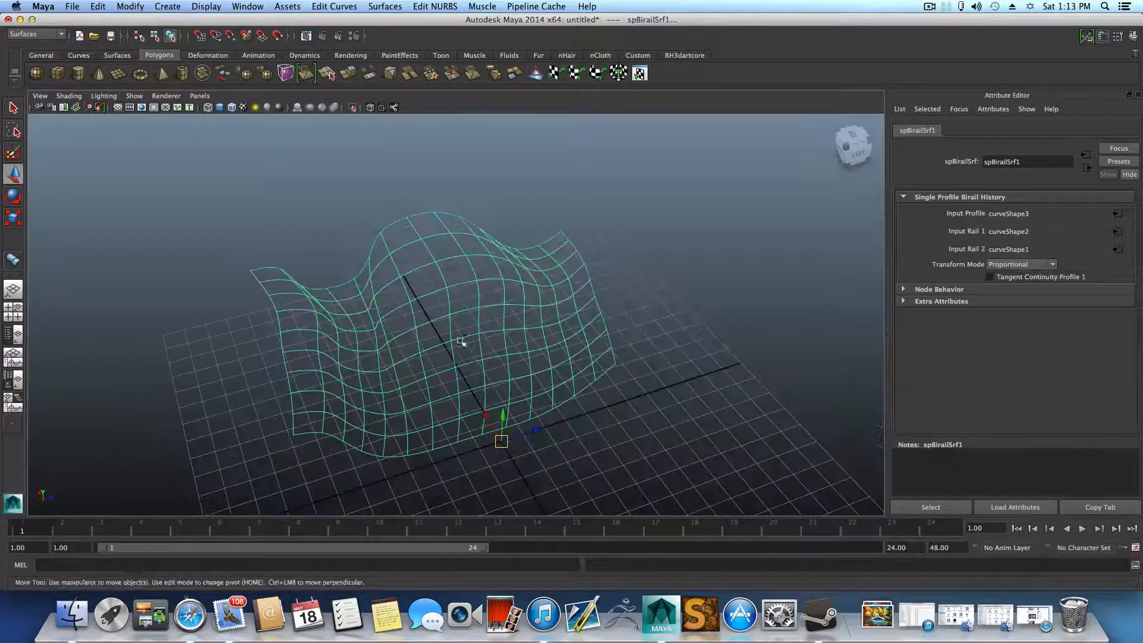
{"action": "left_click", "coordinate": [129, 7]}
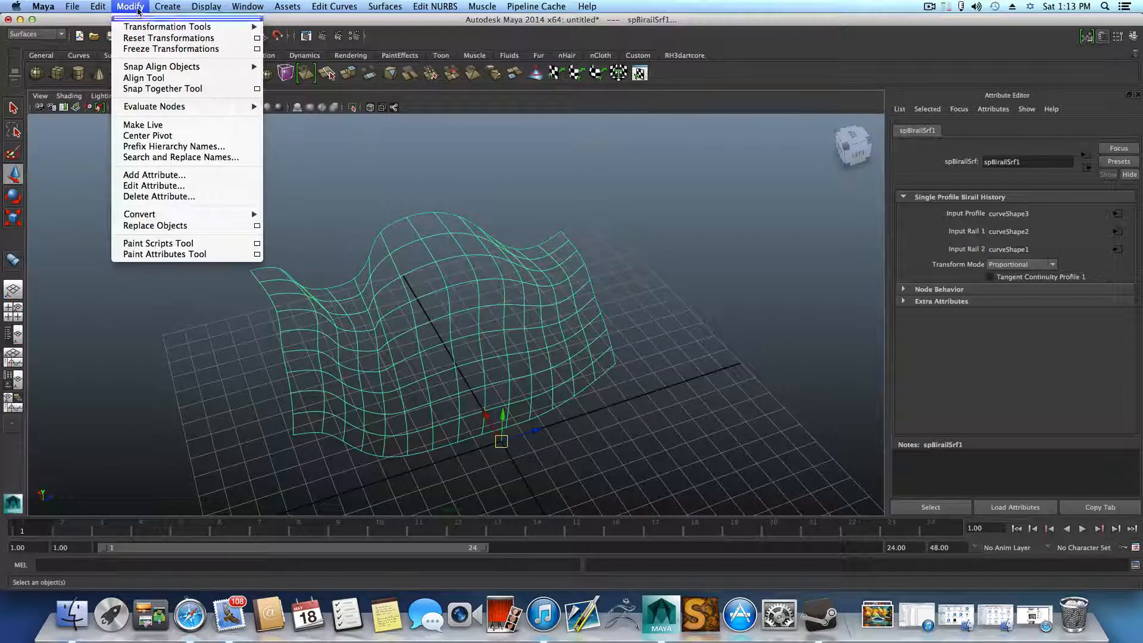
{"action": "key", "text": "5"}
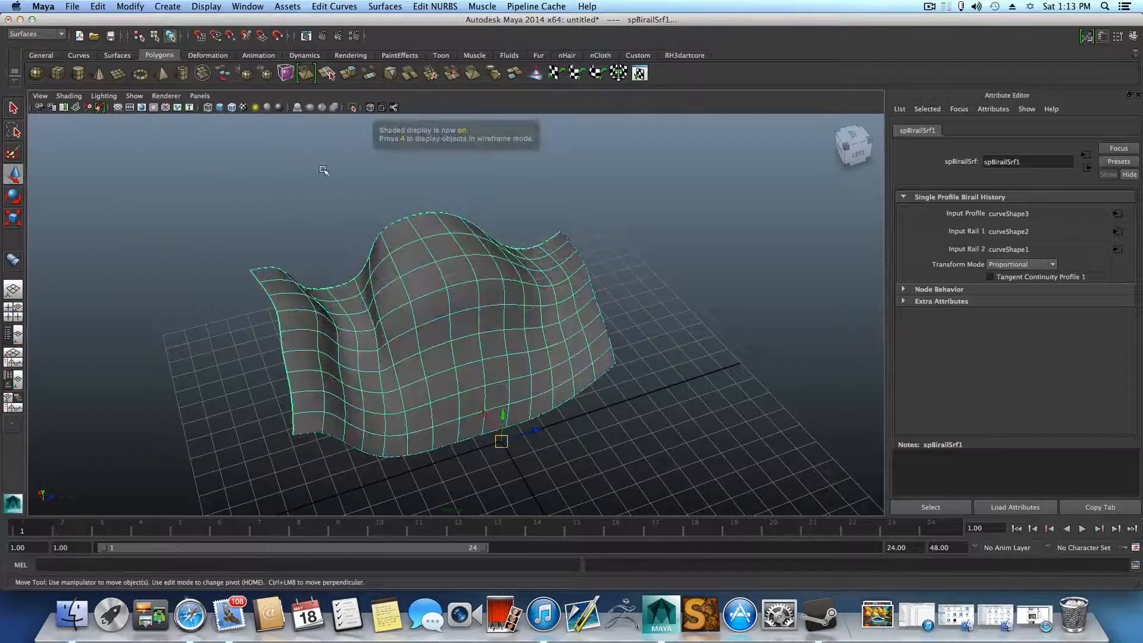
{"action": "left_click", "coordinate": [384, 7]}
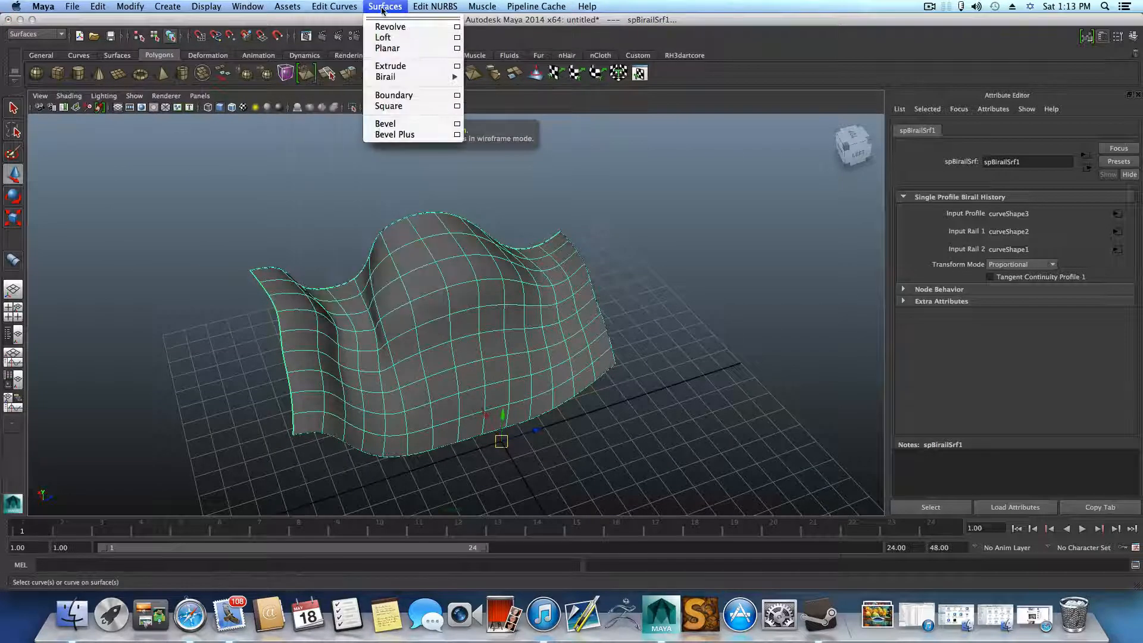
{"action": "mouse_move", "coordinate": [390, 106]}
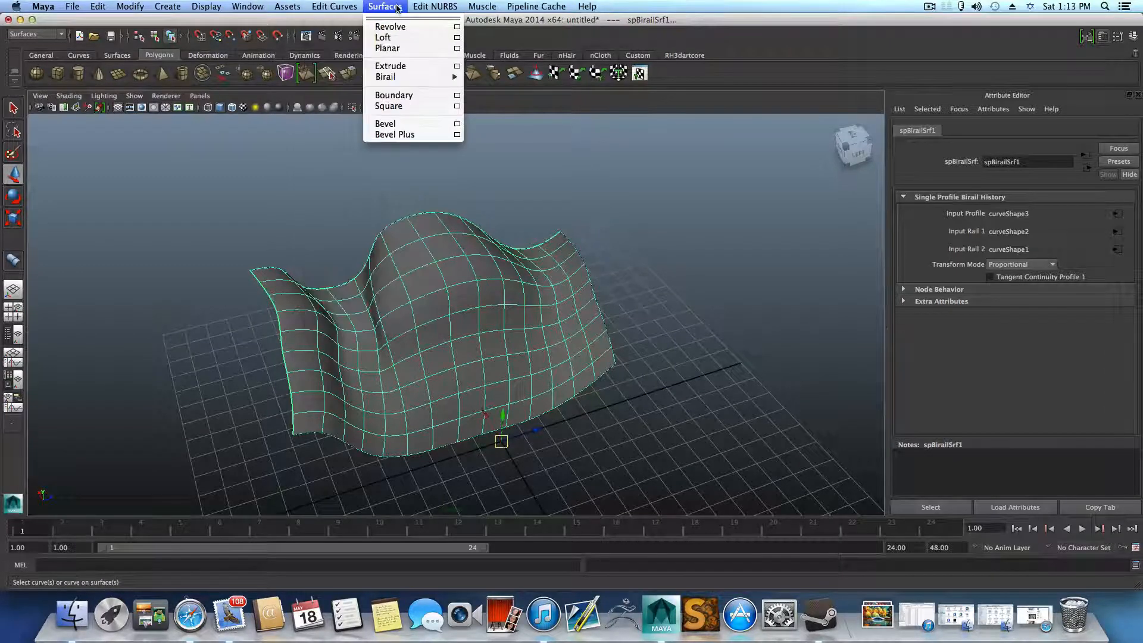
Rebuild the birail surface as a uniform degree-3 surface with 14 by 9 spans
{"action": "left_click", "coordinate": [435, 7]}
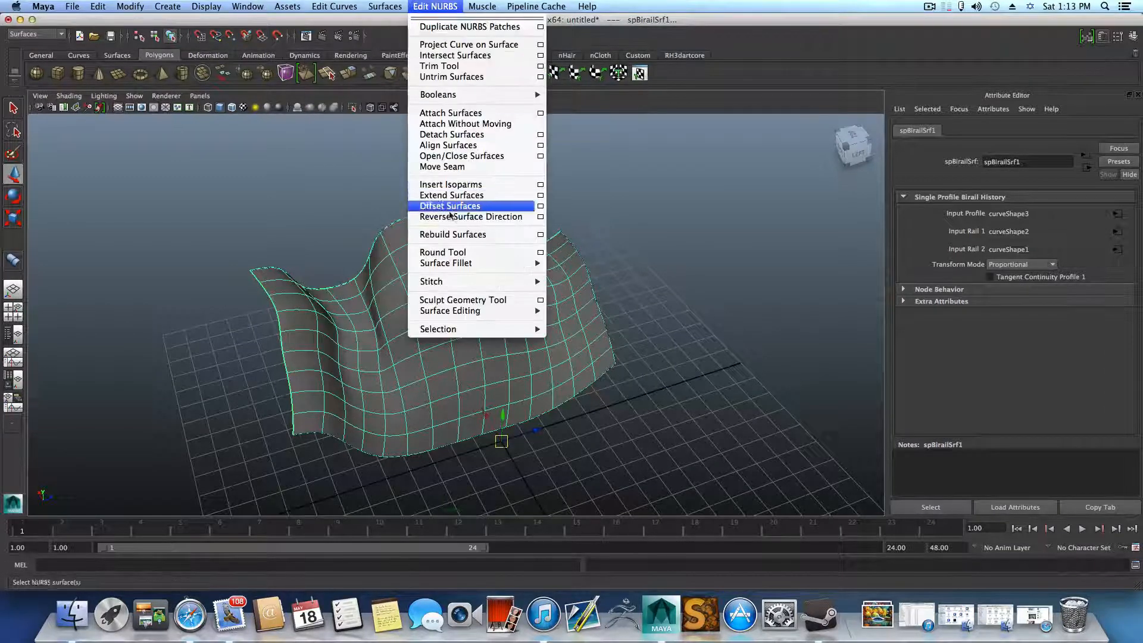
{"action": "mouse_move", "coordinate": [471, 217]}
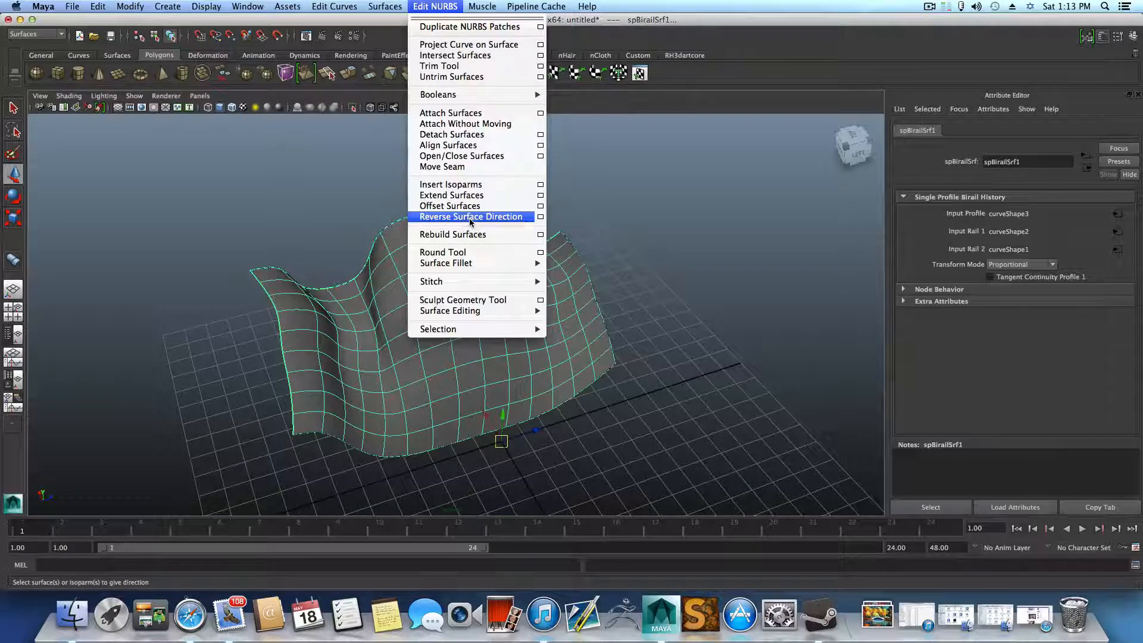
{"action": "left_click", "coordinate": [453, 235]}
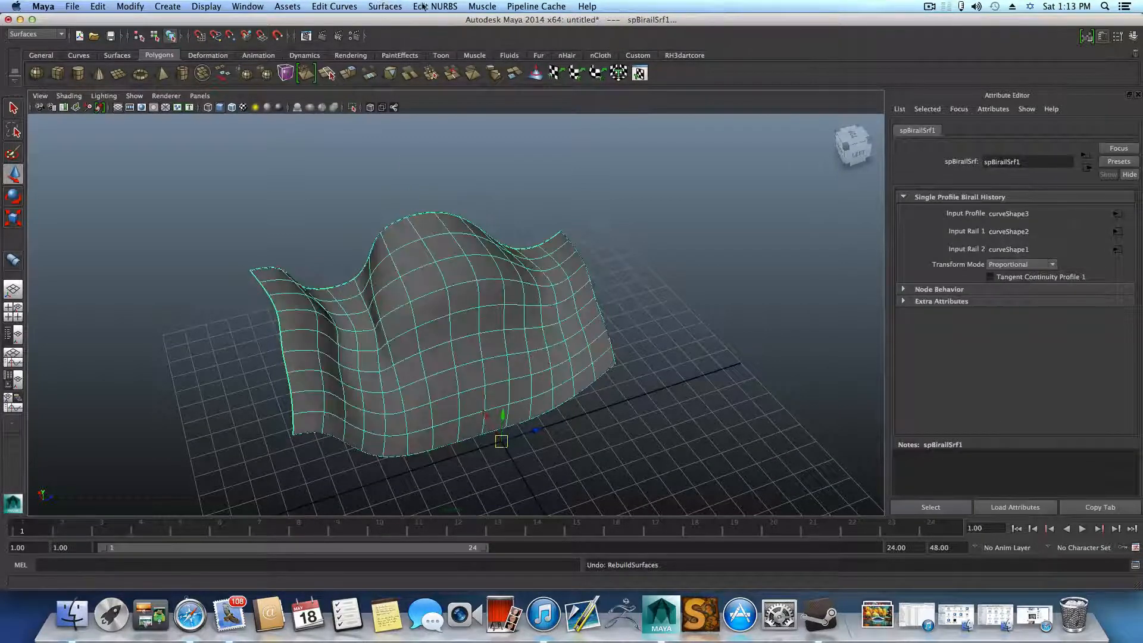
{"action": "left_click", "coordinate": [436, 7]}
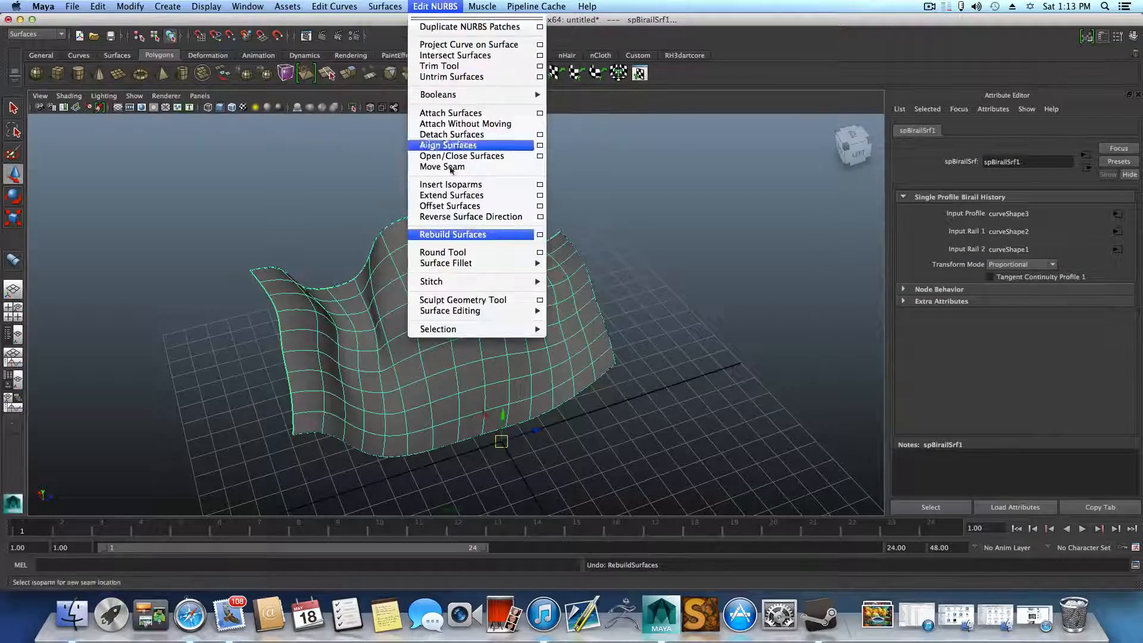
{"action": "left_click", "coordinate": [472, 217]}
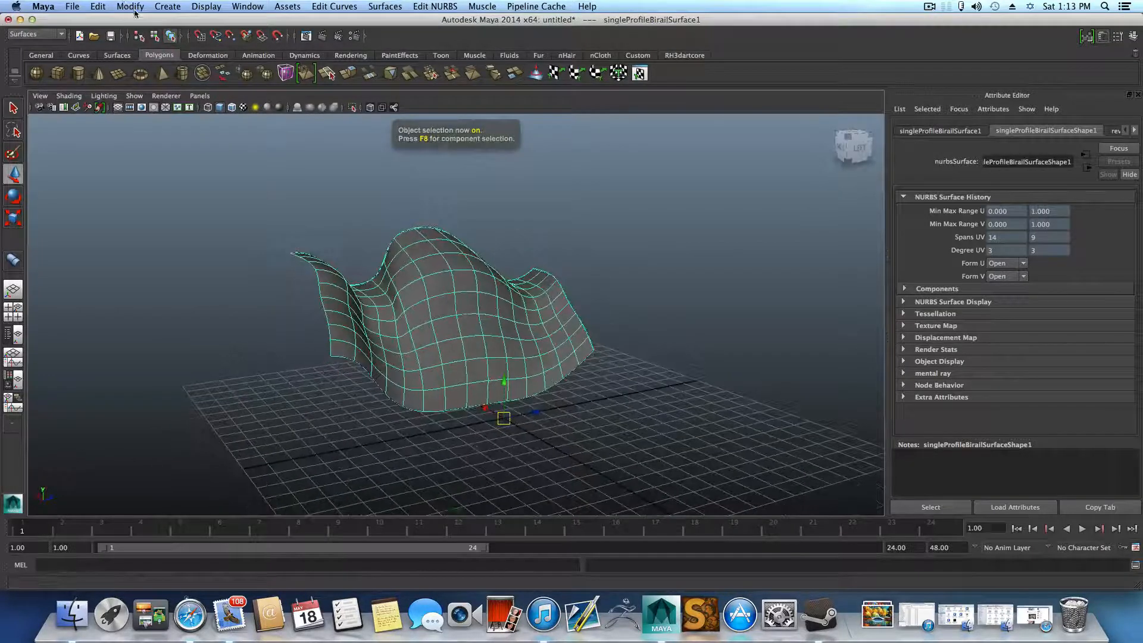
Convert the NURBS surface to a quad polygon mesh with a face count of 200
{"action": "left_click", "coordinate": [96, 6]}
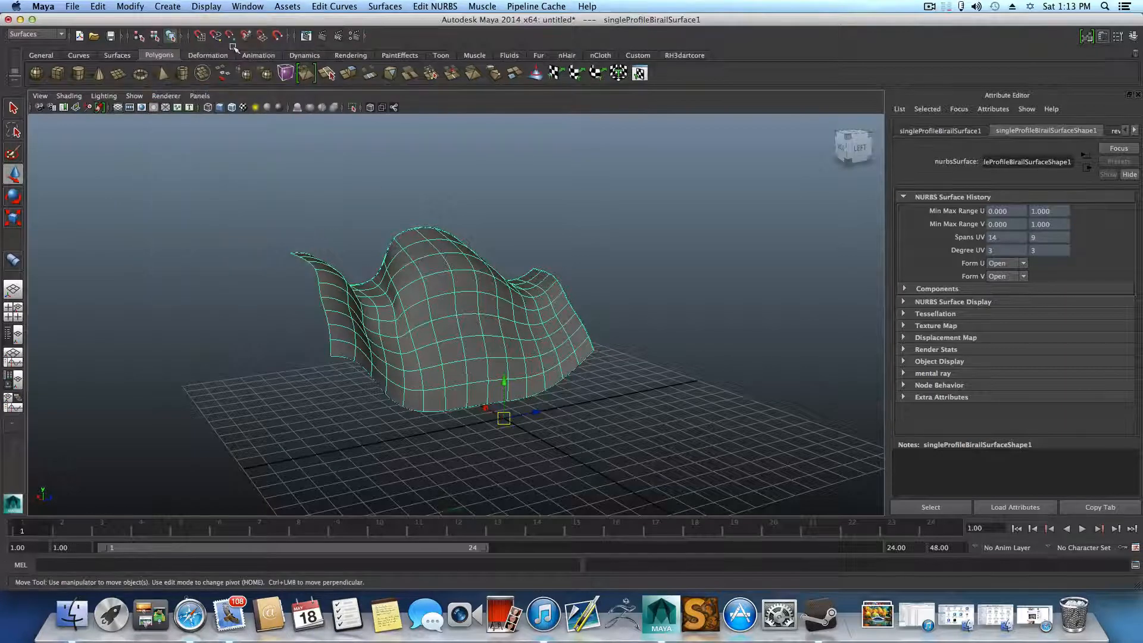
{"action": "left_click", "coordinate": [130, 7]}
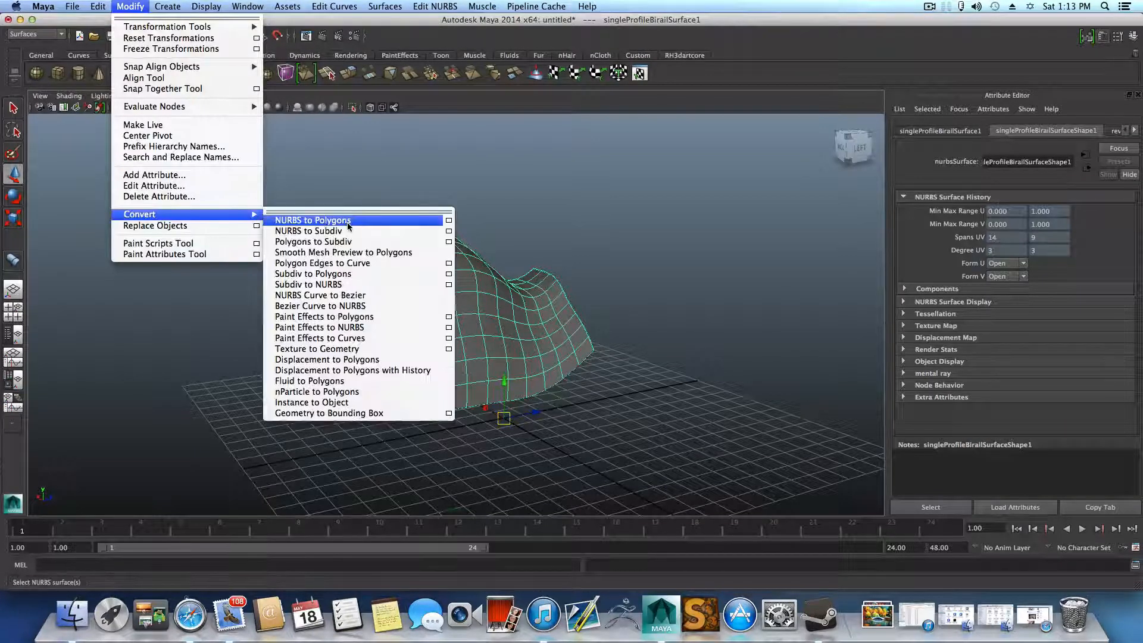
{"action": "left_click", "coordinate": [450, 220]}
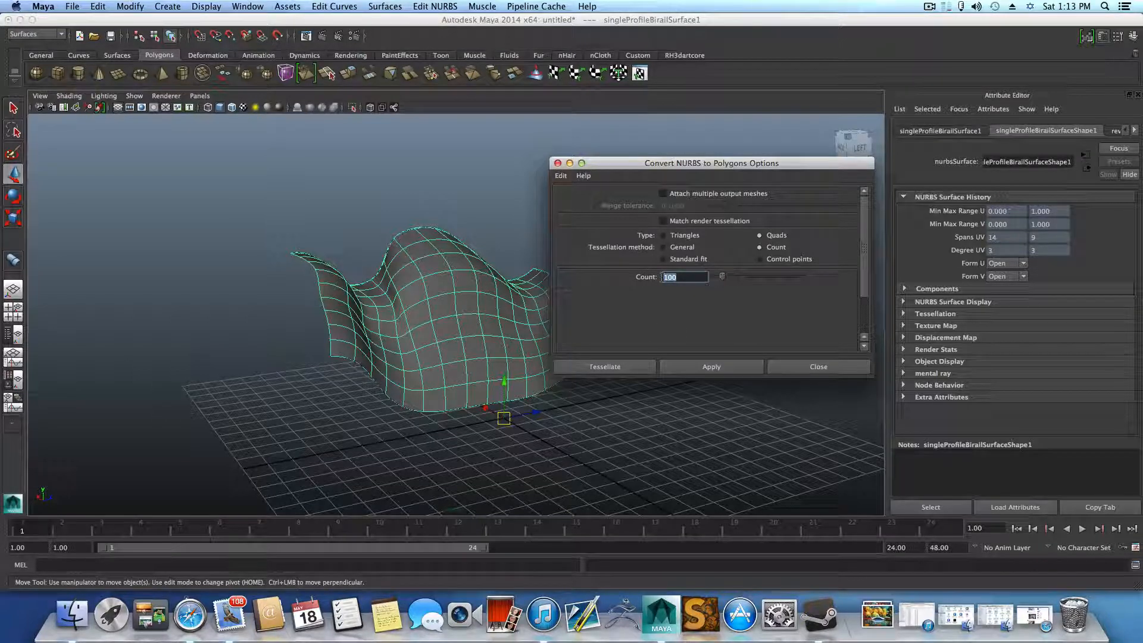
{"action": "type", "text": "200"}
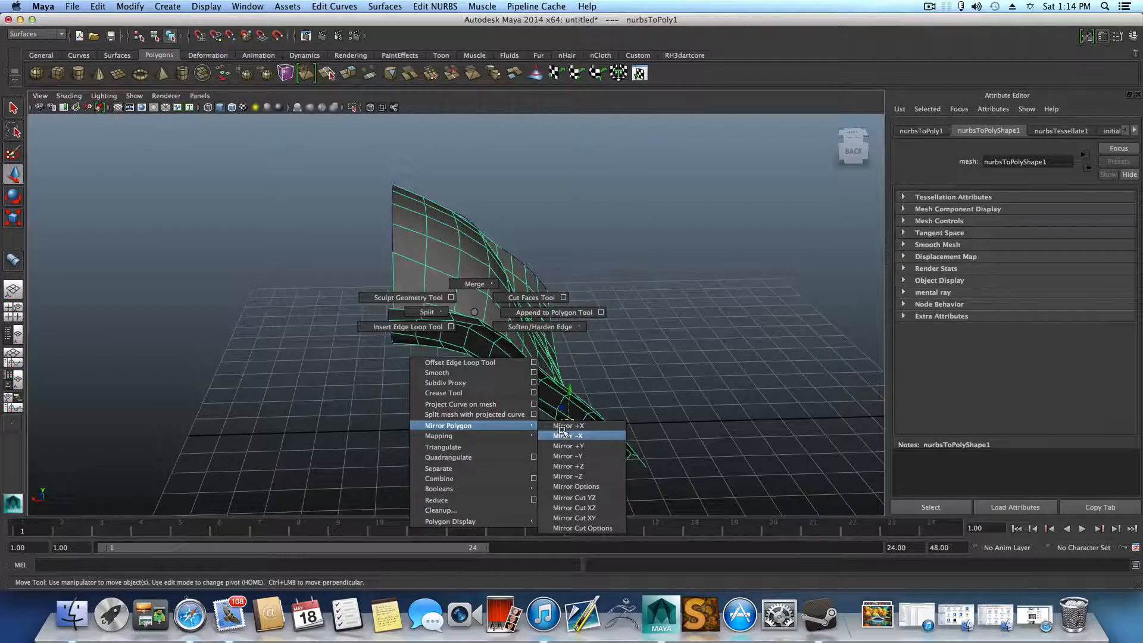
Mirror the polygon mesh across -X into a symmetric arch and inspect it
{"action": "left_click", "coordinate": [567, 435]}
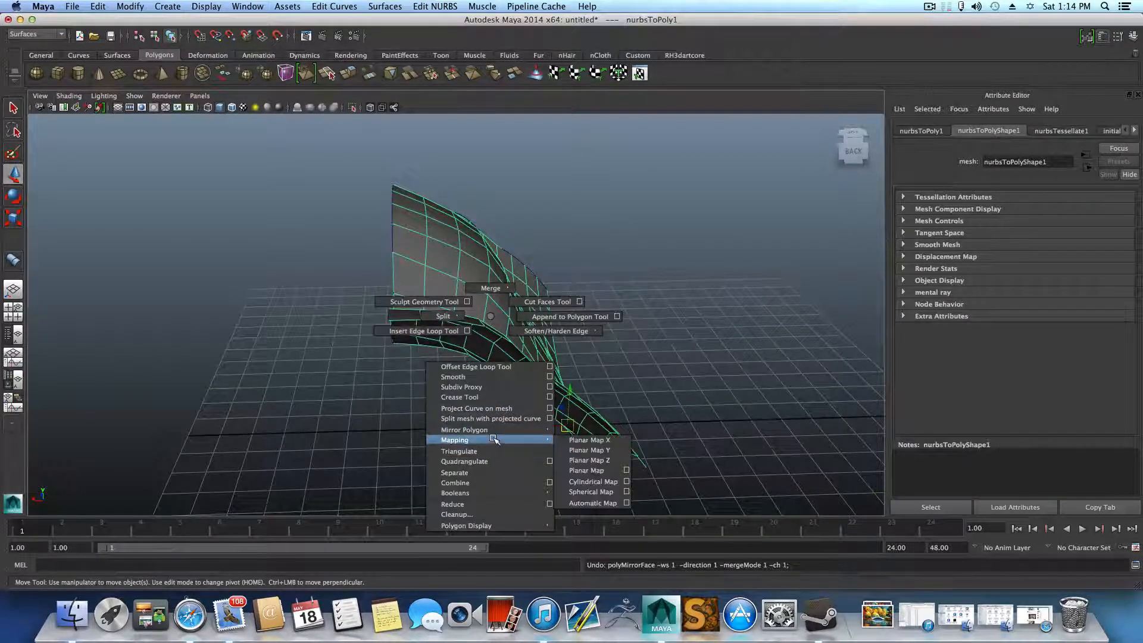
{"action": "mouse_move", "coordinate": [464, 430]}
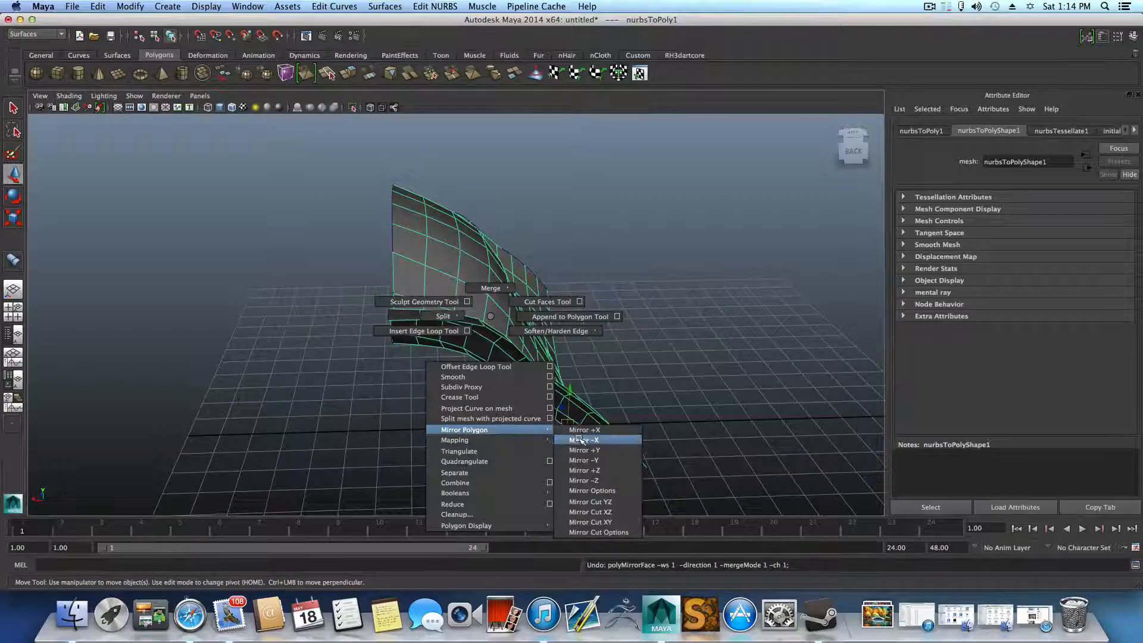
{"action": "left_click", "coordinate": [584, 440]}
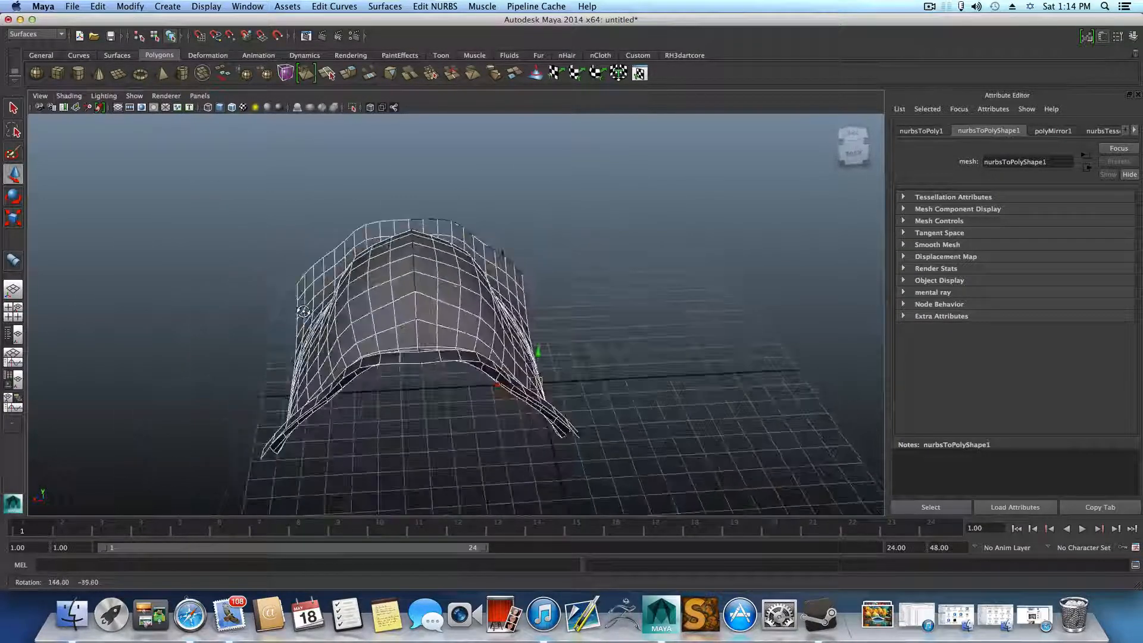
{"action": "key", "text": "f8"}
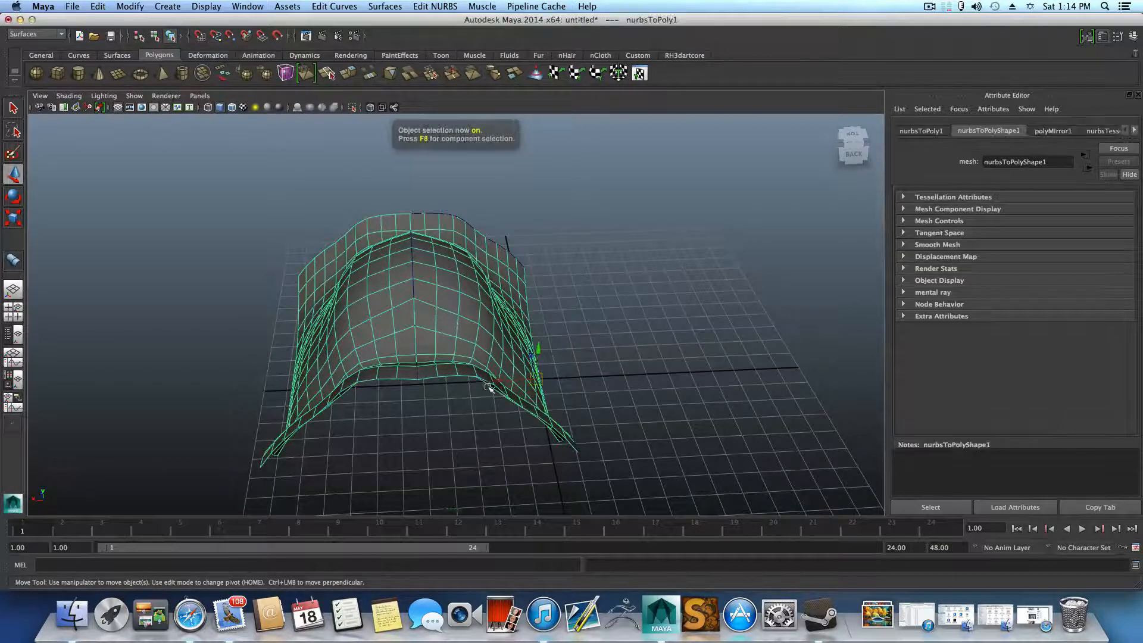
{"action": "left_click_drag", "start_coordinate": [488, 386], "coordinate": [347, 372]}
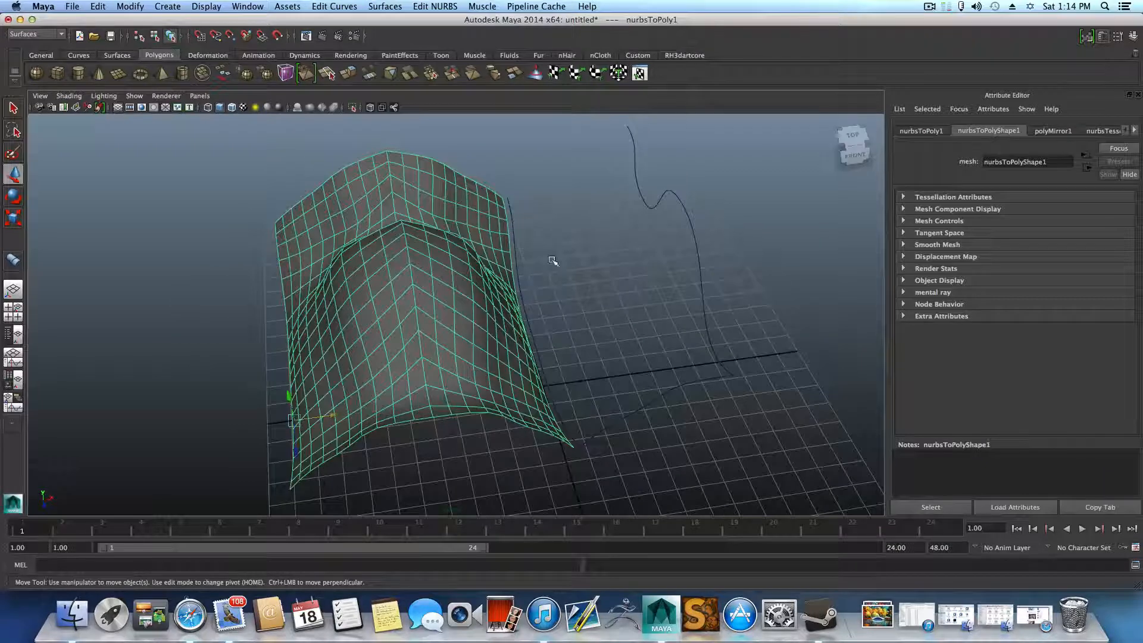
{"action": "left_click", "coordinate": [651, 319]}
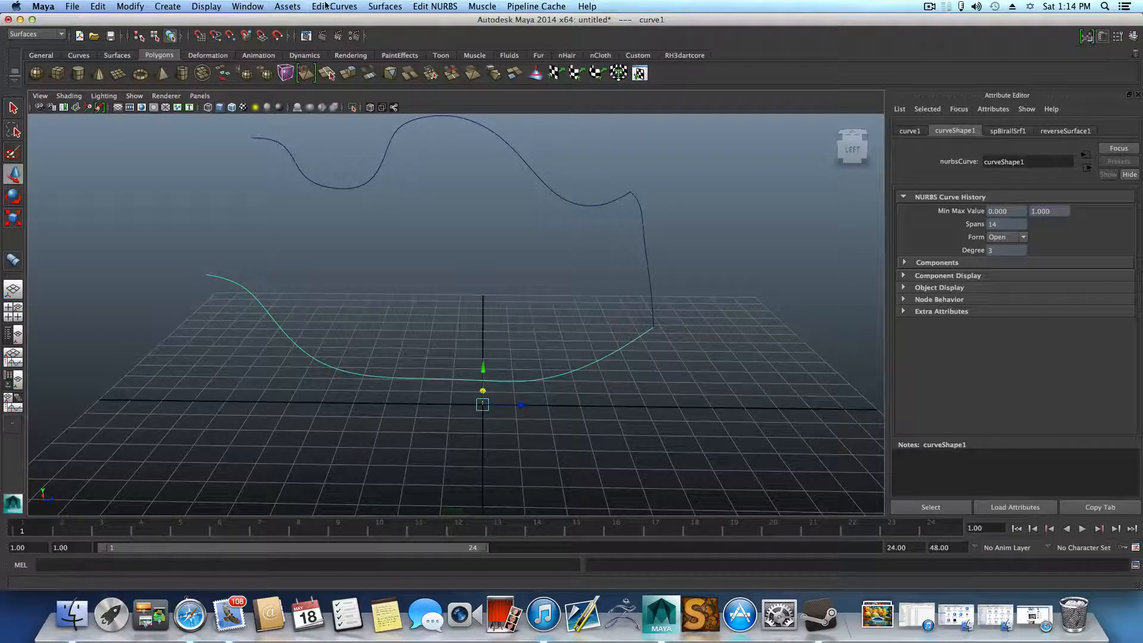
Rebuild the profile curve with evenly spaced spans via the hotbox Edit Curves menu
{"action": "left_click", "coordinate": [333, 7]}
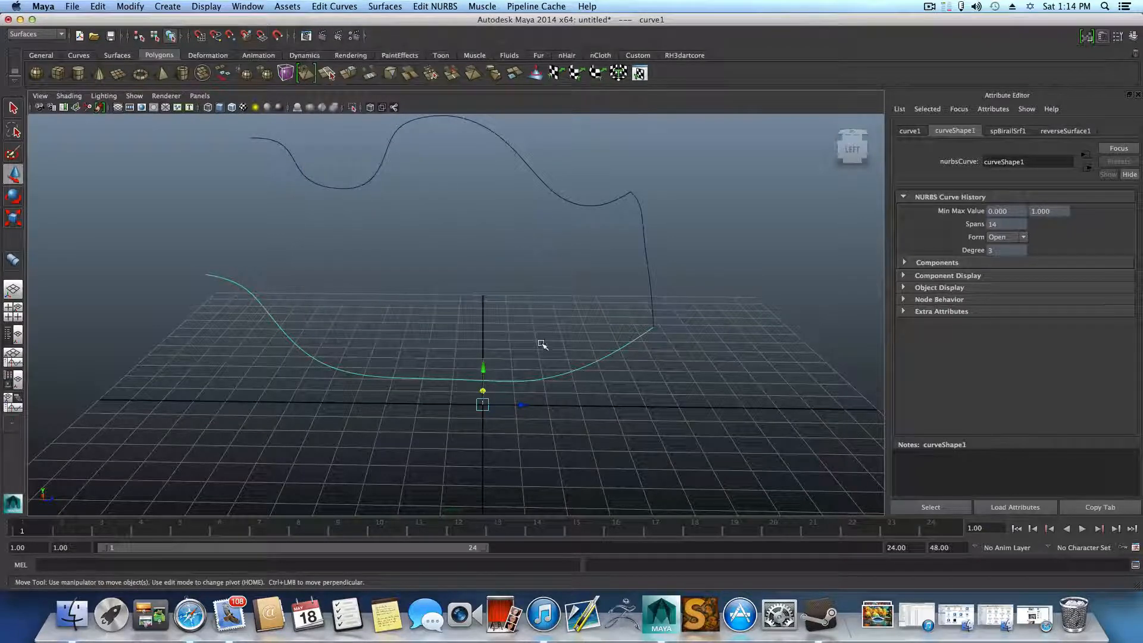
{"action": "key", "text": "space"}
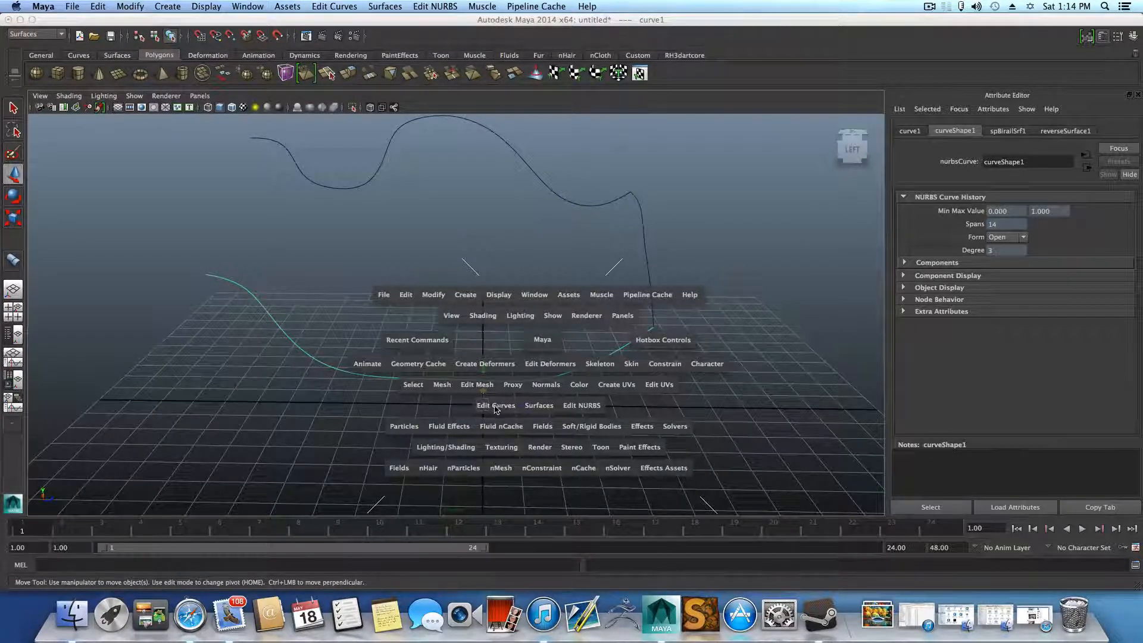
{"action": "left_click", "coordinate": [496, 405]}
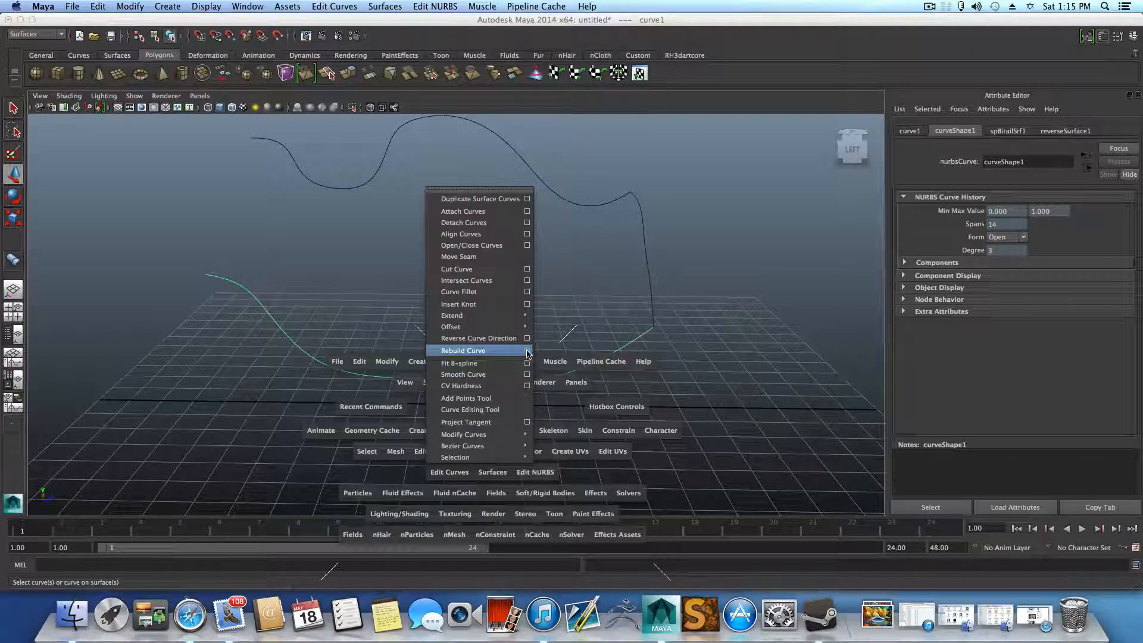
{"action": "left_click", "coordinate": [525, 350]}
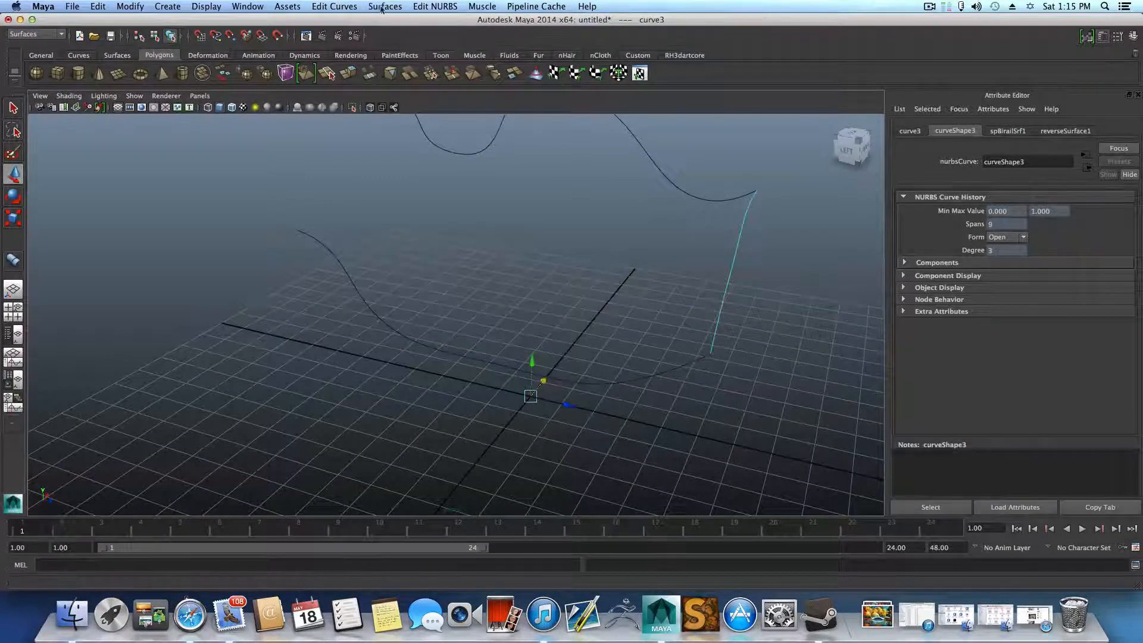
Build a Birail 1 surface from the profile and two rail curves and inspect it
{"action": "left_click", "coordinate": [384, 7]}
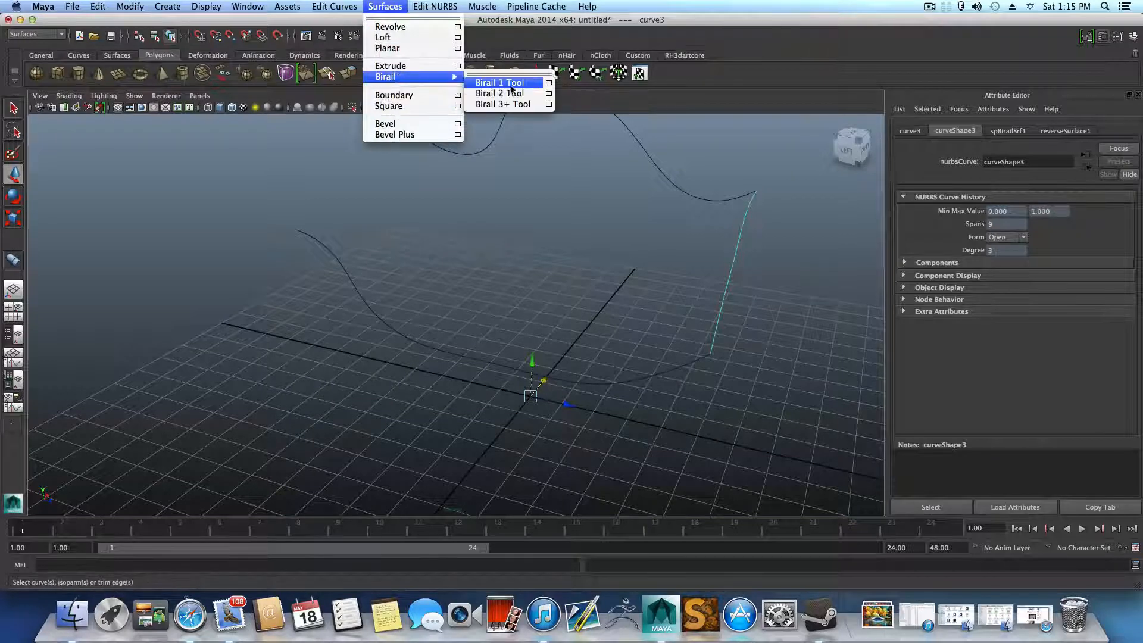
{"action": "left_click", "coordinate": [498, 82]}
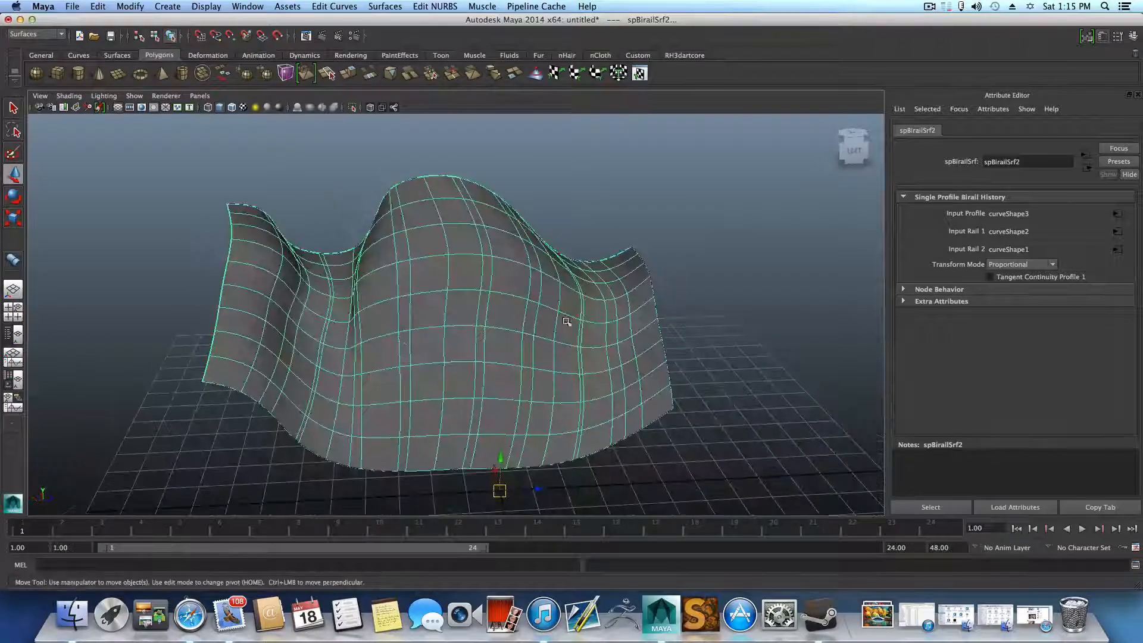
{"action": "left_click_drag", "start_coordinate": [567, 323], "coordinate": [446, 330]}
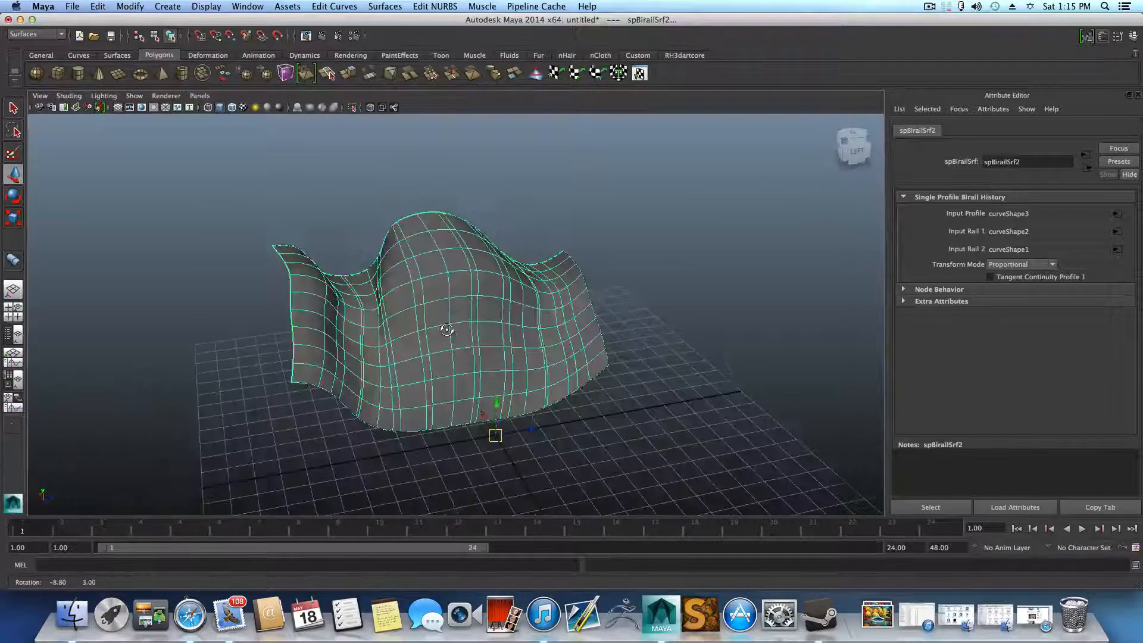
{"action": "left_click_drag", "start_coordinate": [447, 329], "coordinate": [420, 314]}
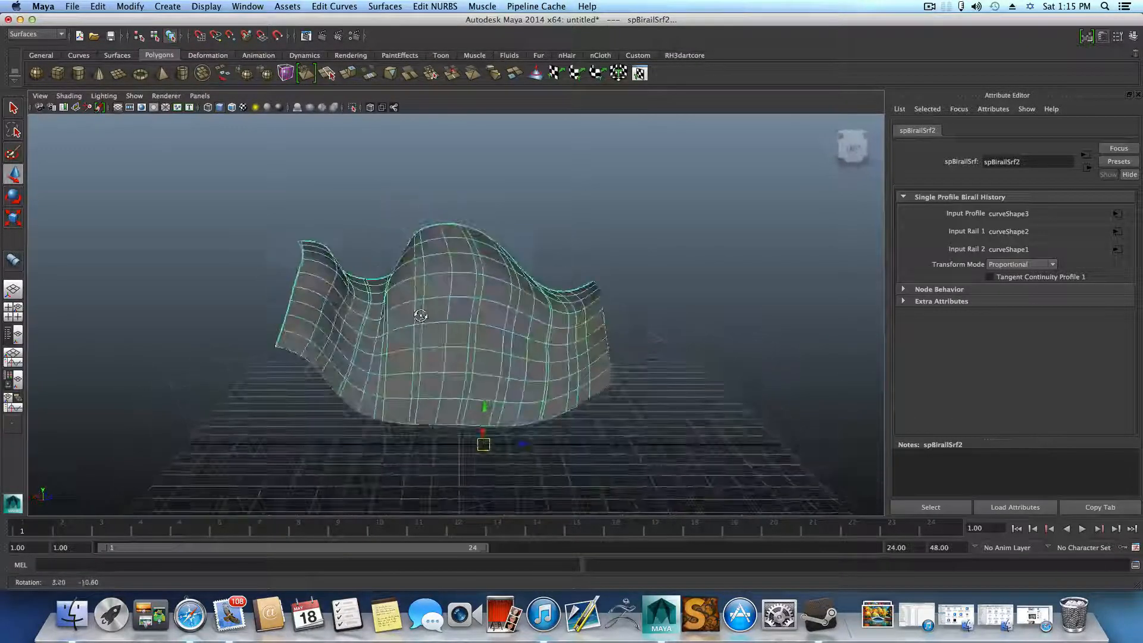